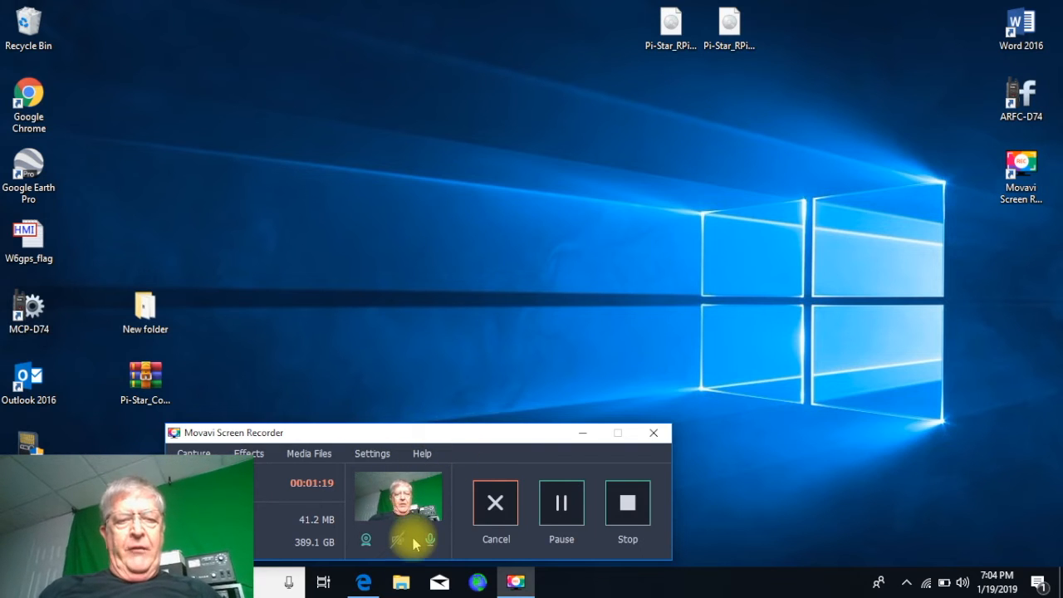
Bring the Edge browser back on screen with the N5DUX APRS Passcode Generator tab
click(363, 581)
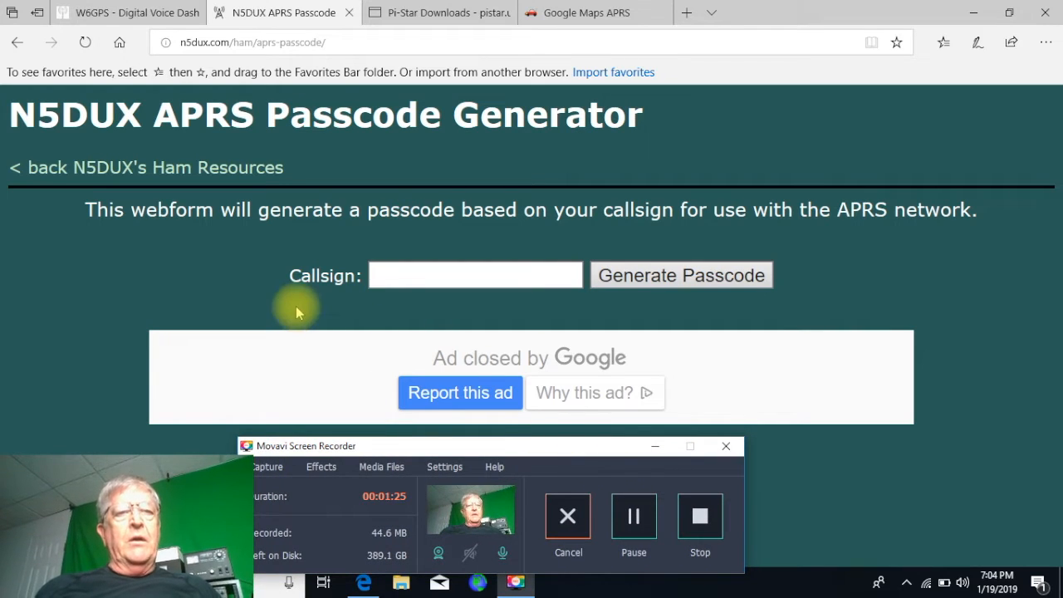
mouse_move(304, 96)
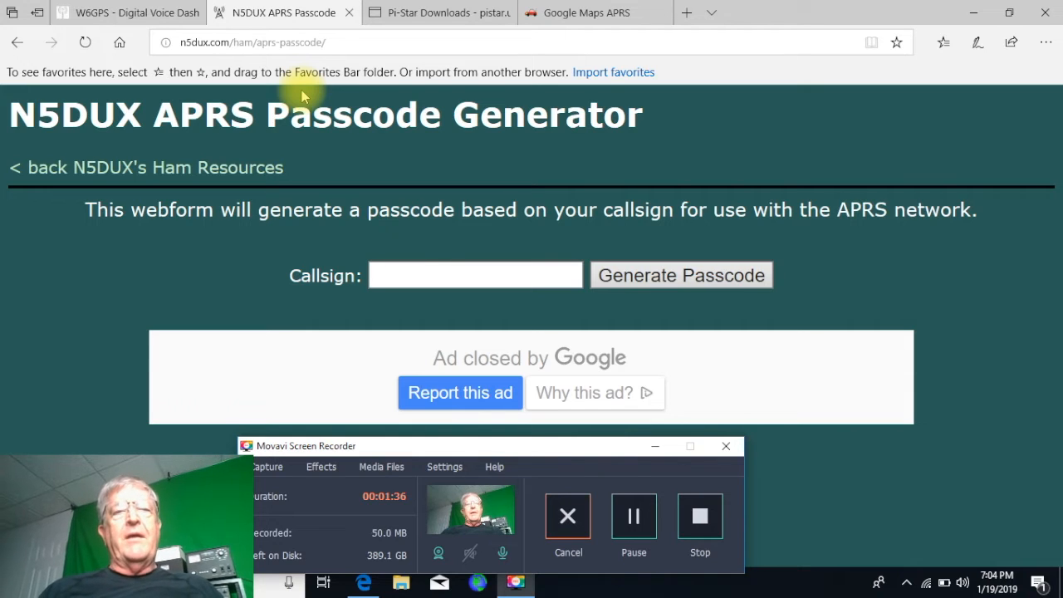
mouse_move(370, 258)
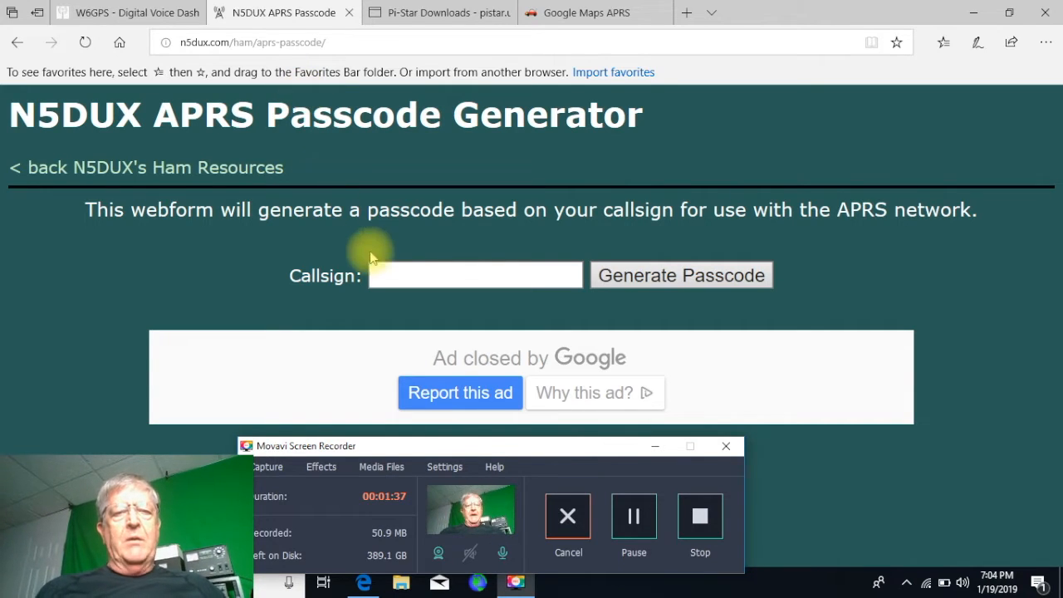
text(w6gps)
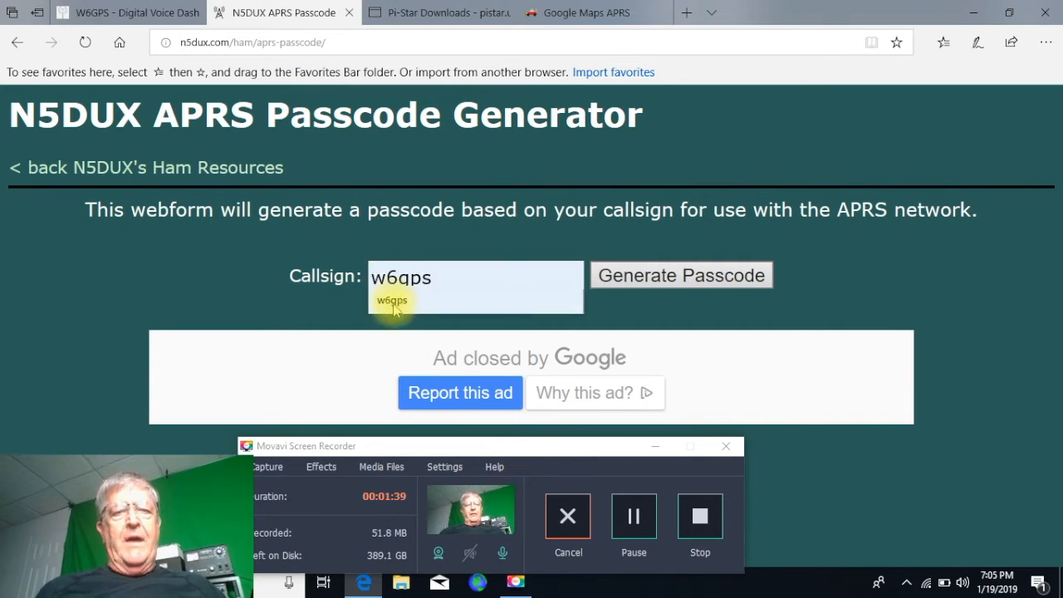
click(680, 275)
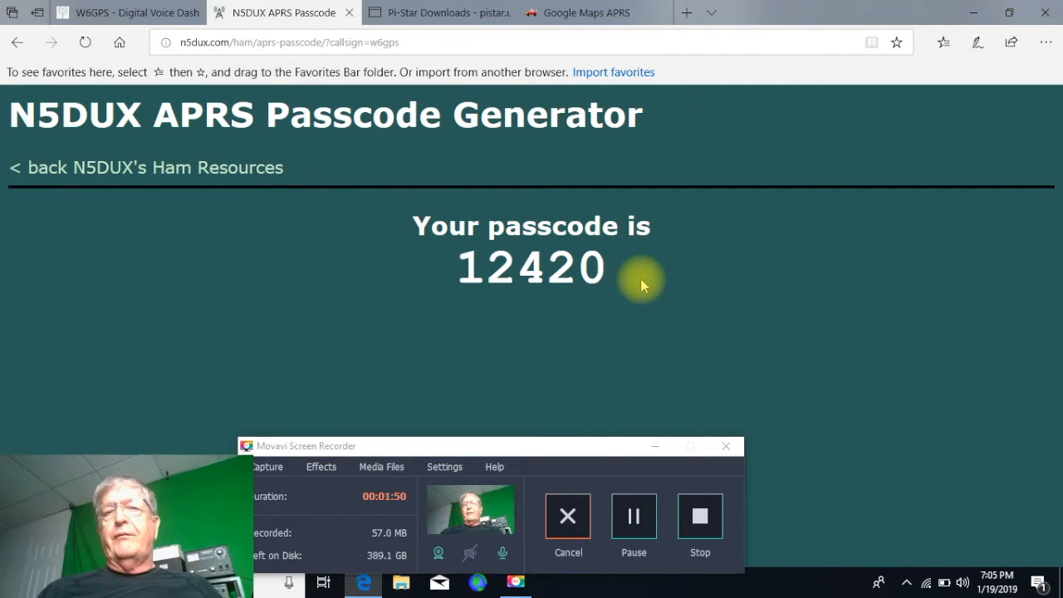
mouse_move(872, 108)
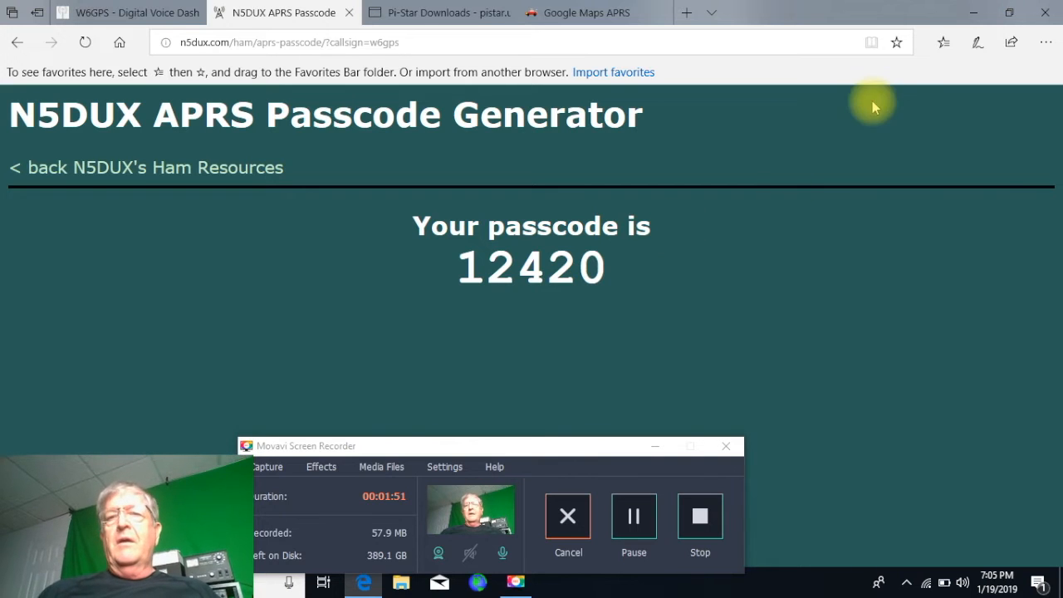
Switch to Pi-Star Downloads and expand Downloads to show Download Pi-Star, Beta Releases, Alternate Mirror
click(438, 12)
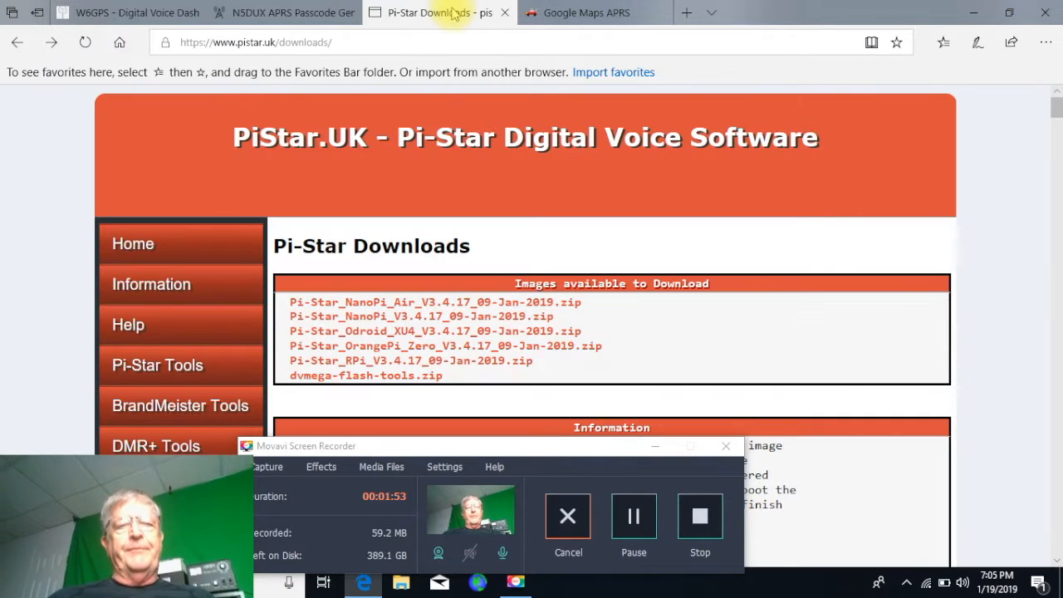
mouse_move(615, 411)
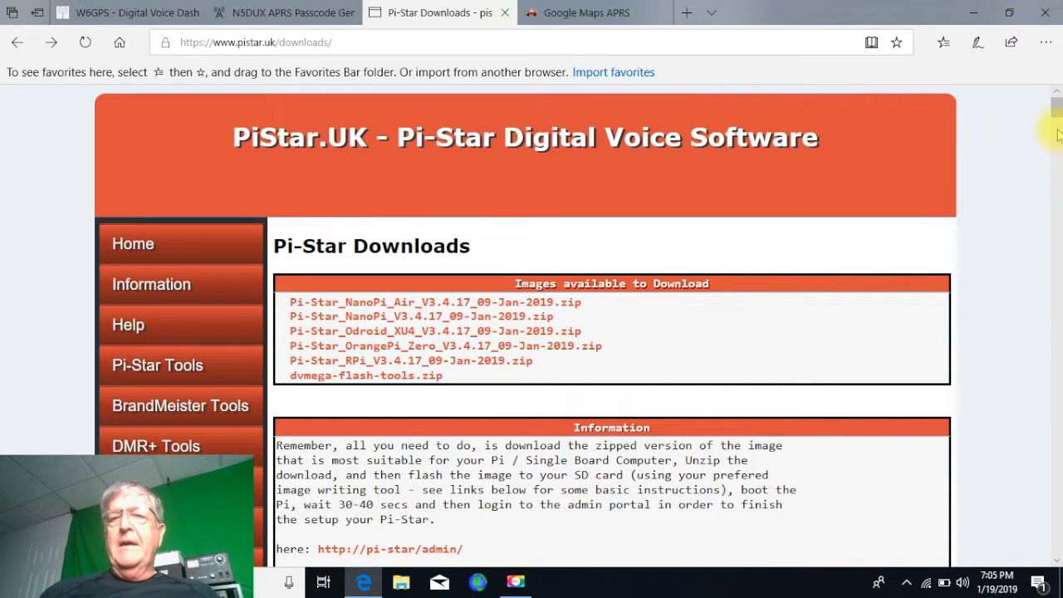
scroll(down, 3)
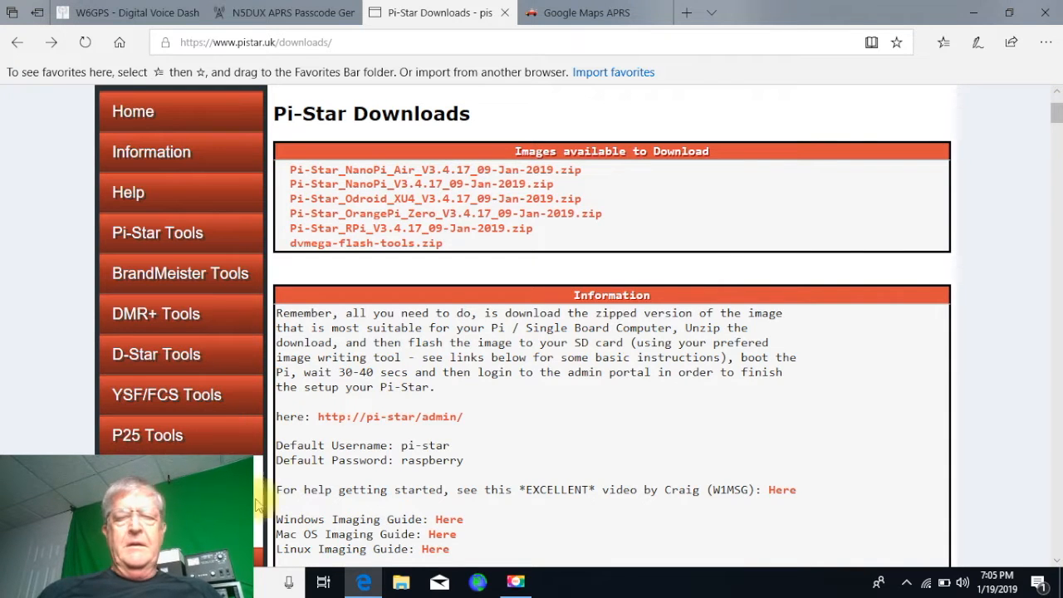
scroll(down, 3)
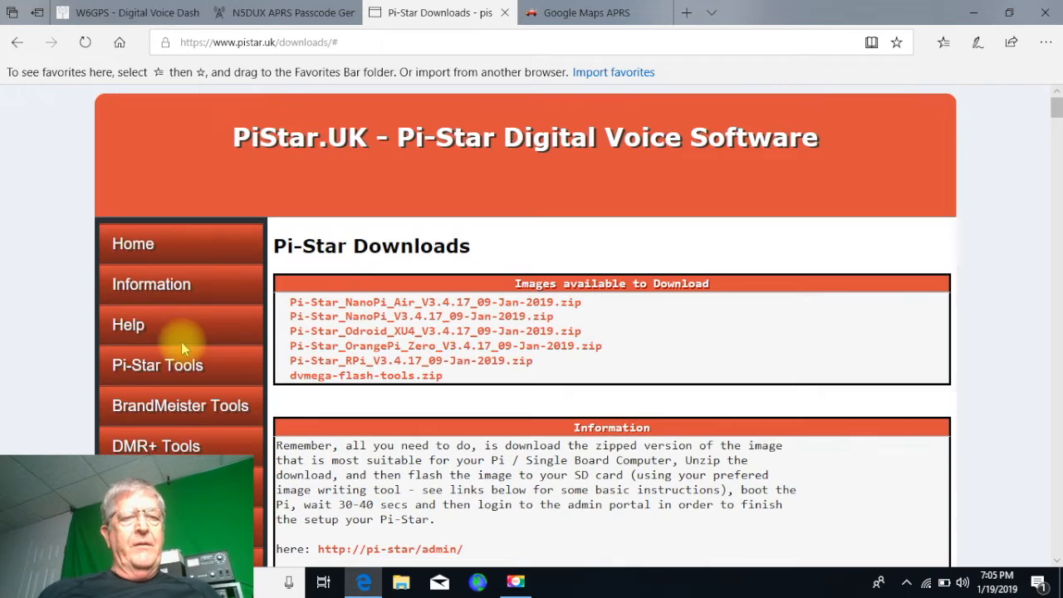
scroll(down, 3)
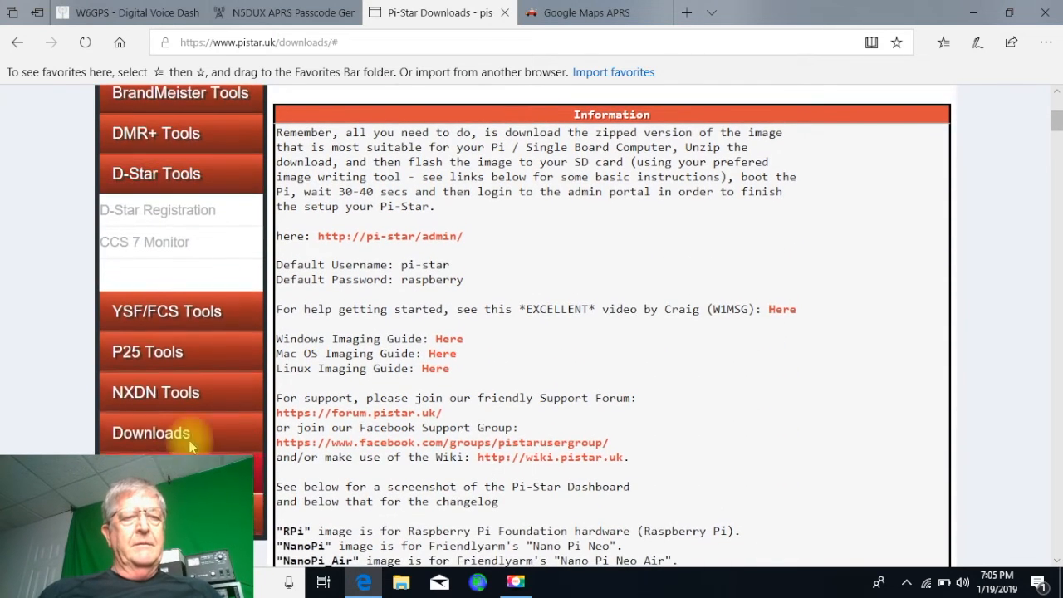
click(150, 433)
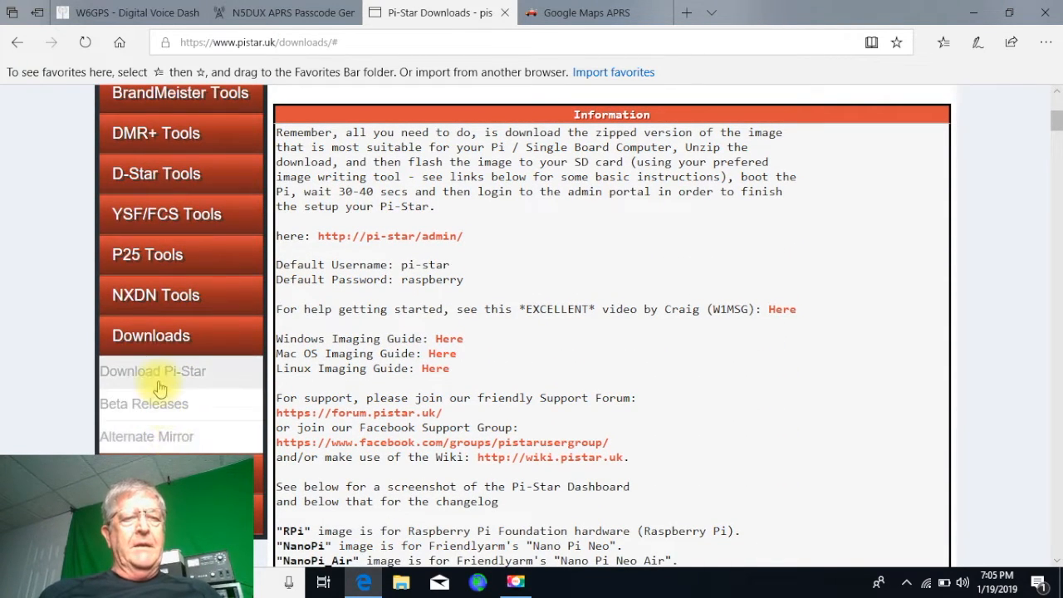
Open Beta Releases to list the beta image zips, including the RPi V4.0.0-RC2 build
click(143, 404)
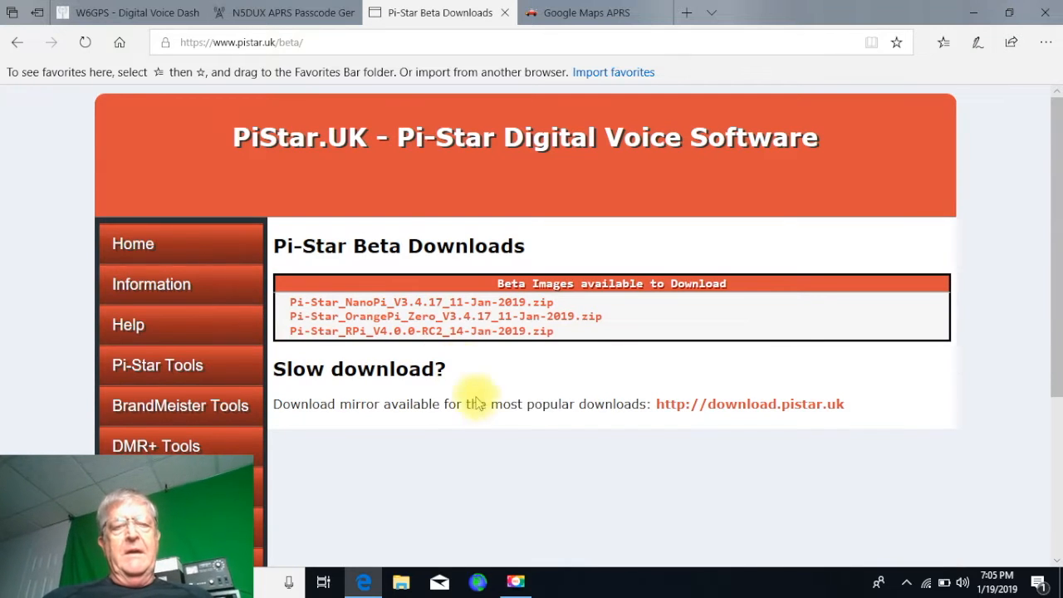
mouse_move(511, 468)
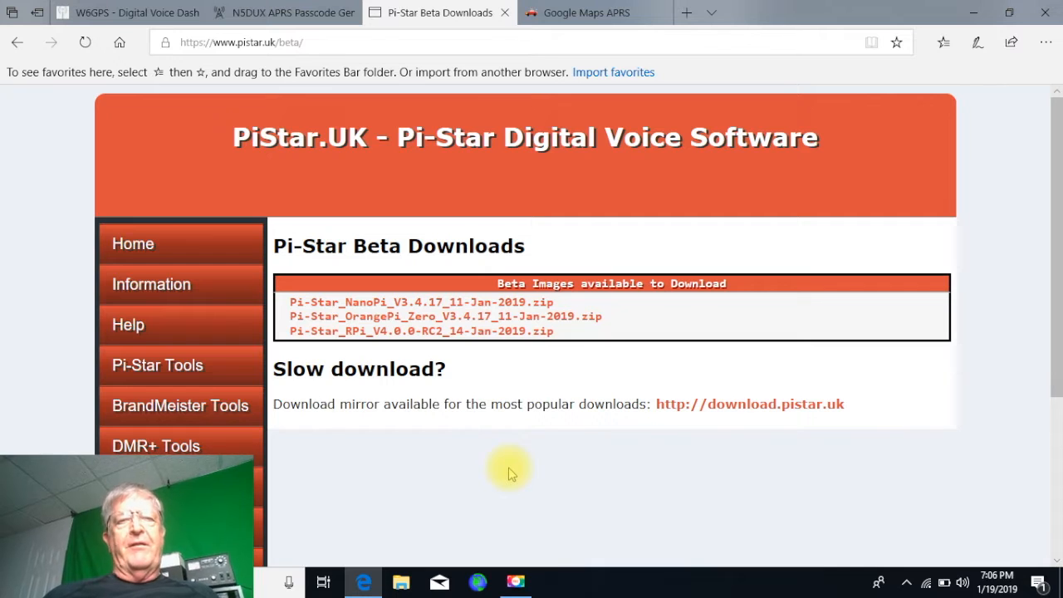
mouse_move(491, 361)
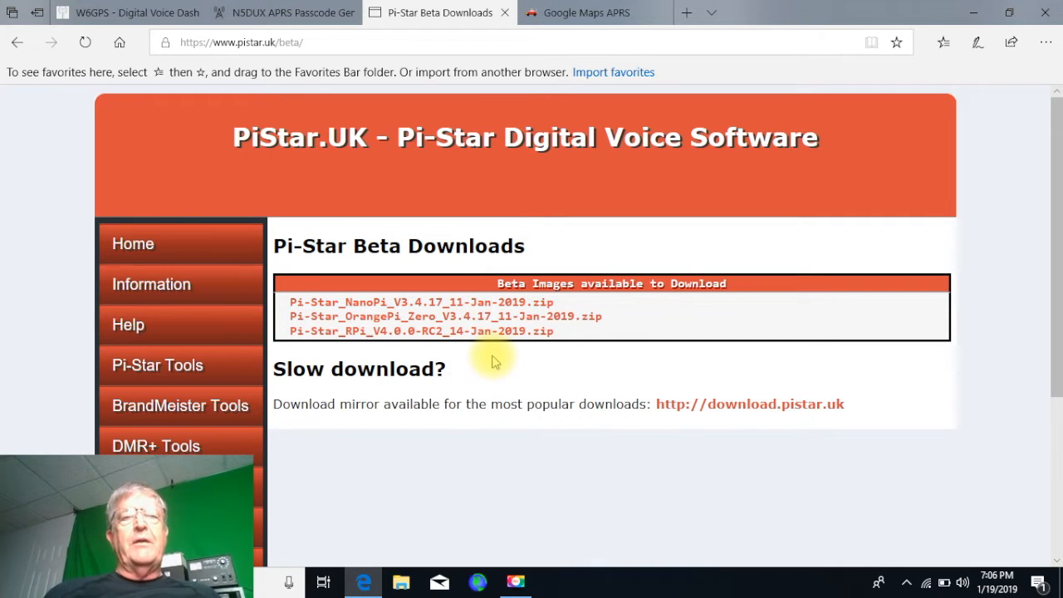
mouse_move(581, 112)
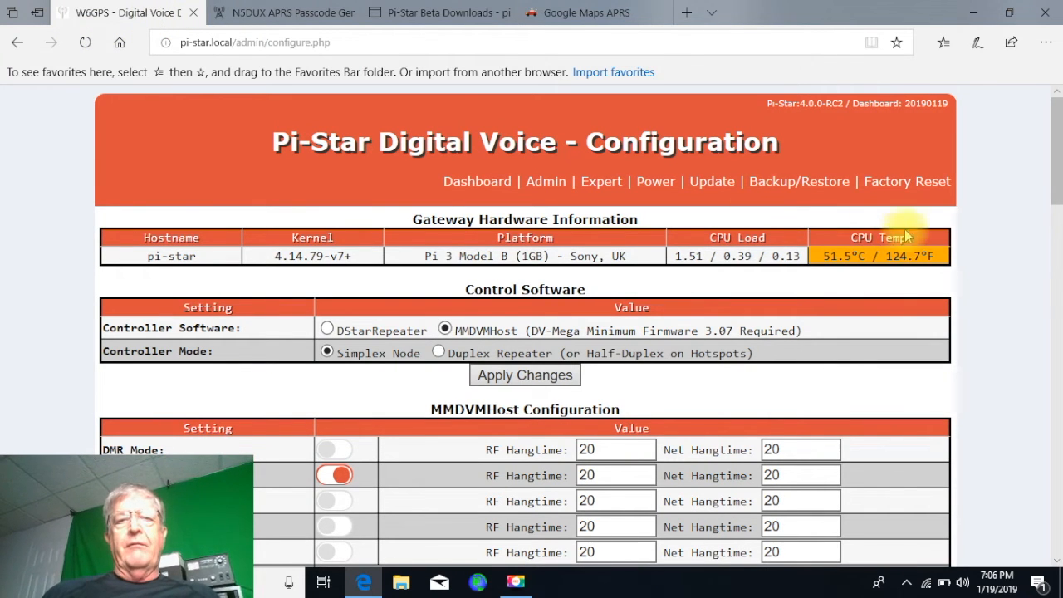
Go from the Pi-Star Configuration page to Expert in the header links
scroll(down, 3)
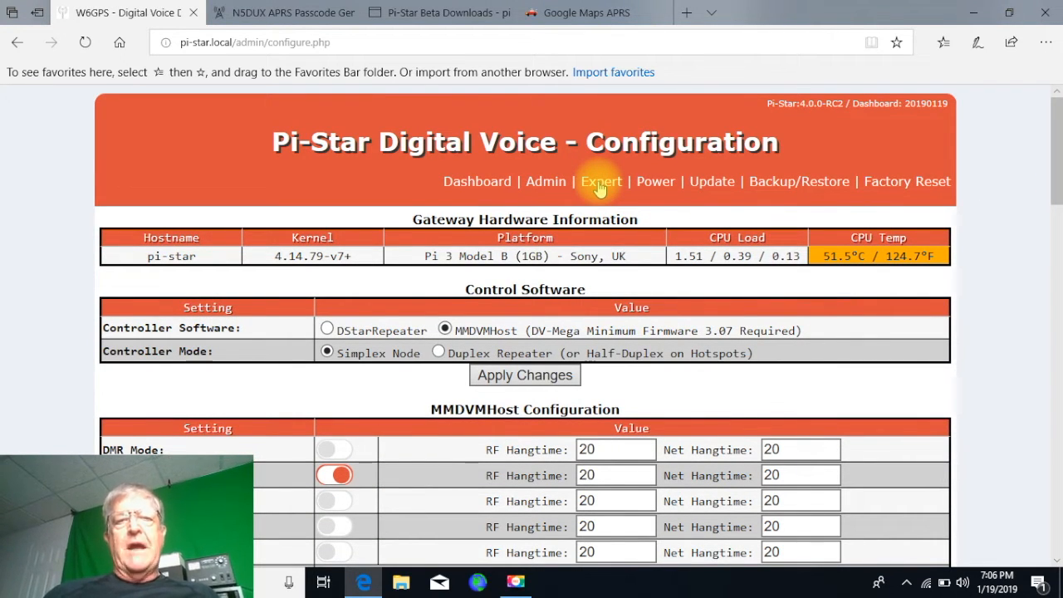
click(600, 181)
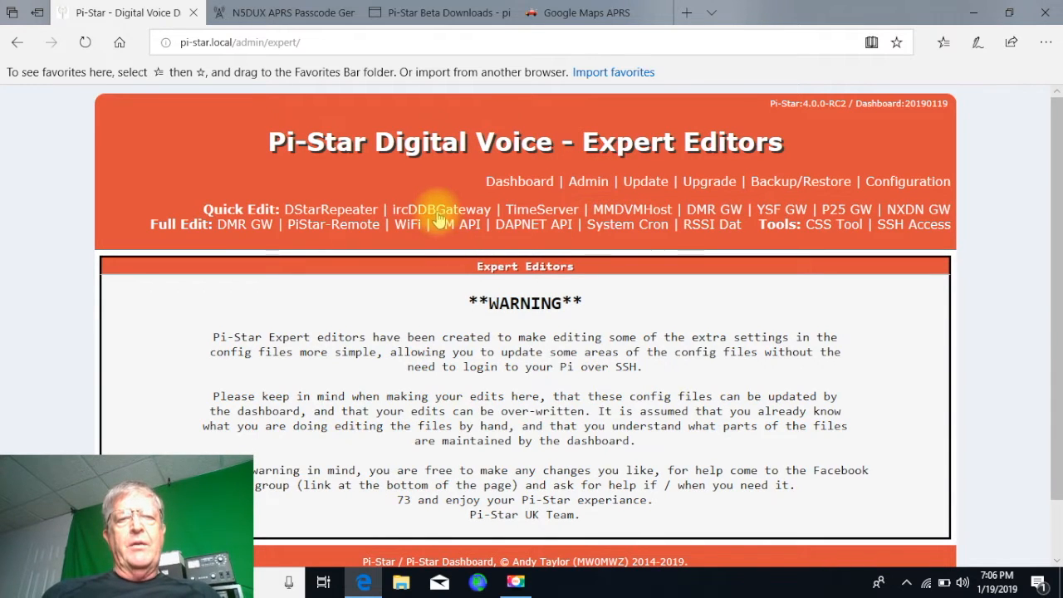
click(442, 208)
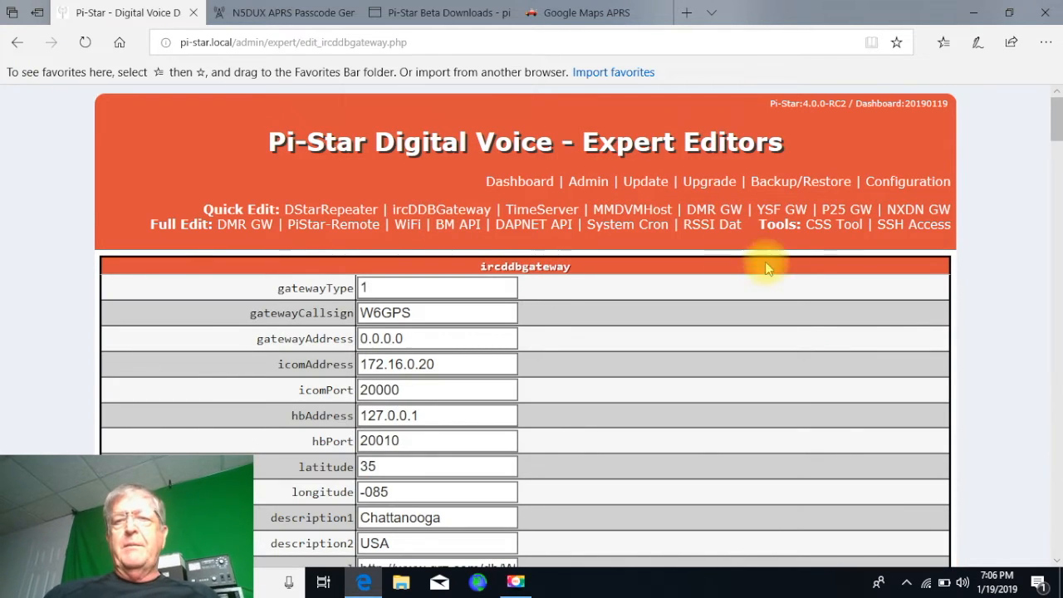
scroll(down, 3)
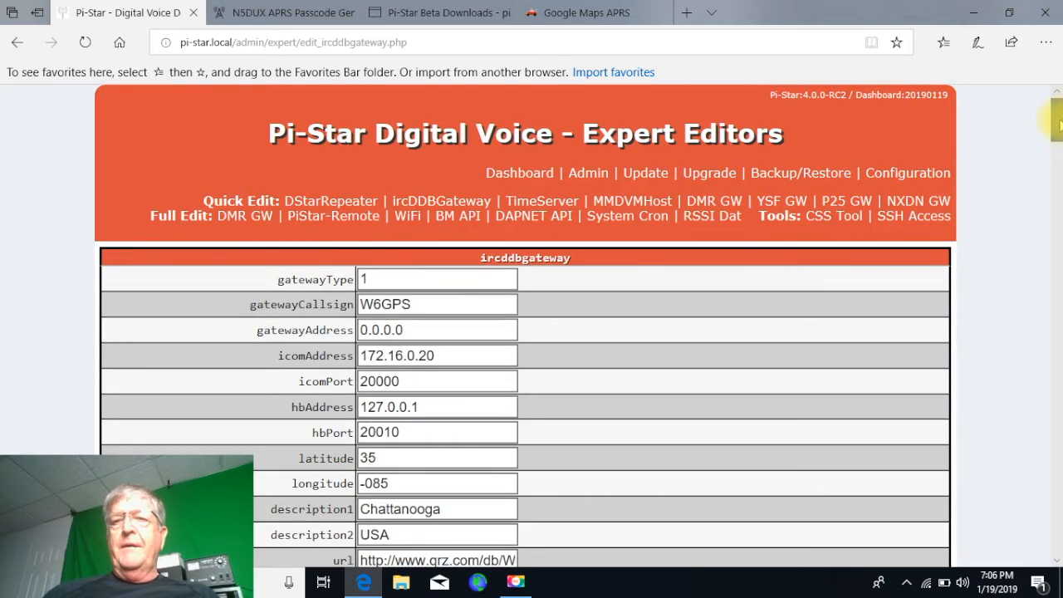
scroll(down, 3)
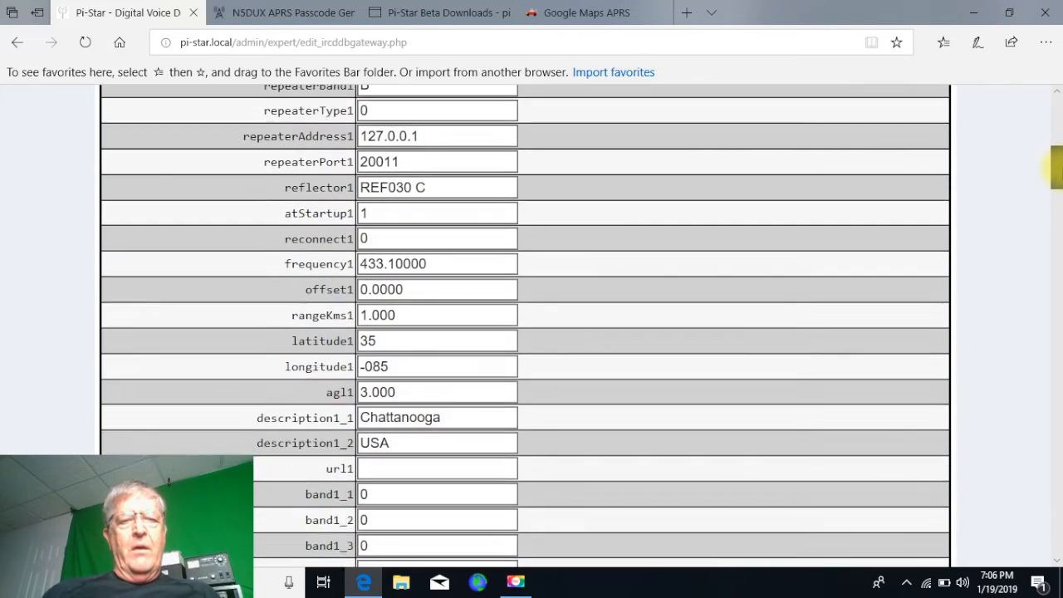
scroll(down, 3)
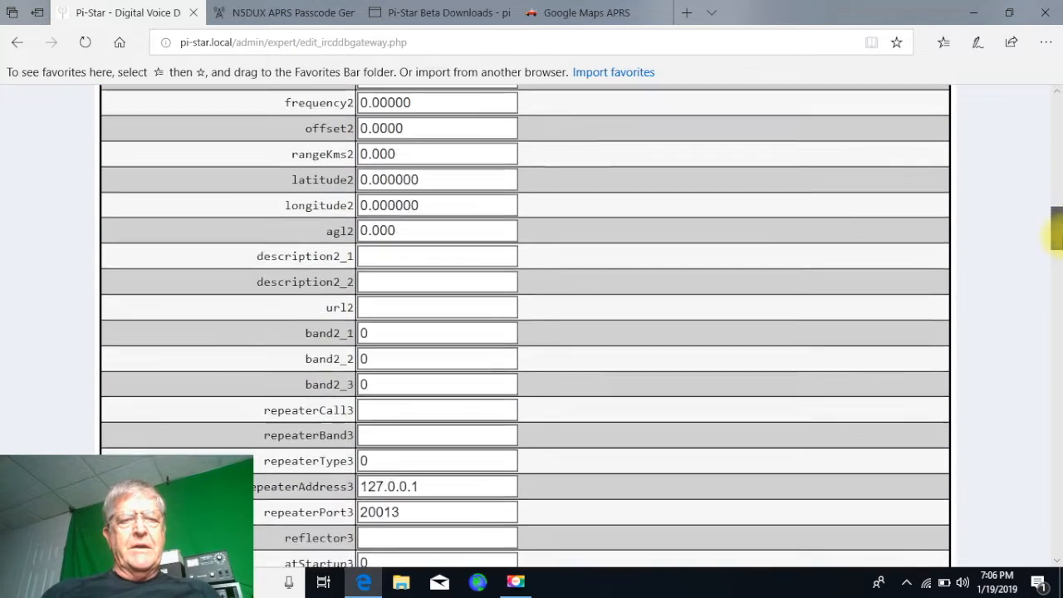
scroll(down, 3)
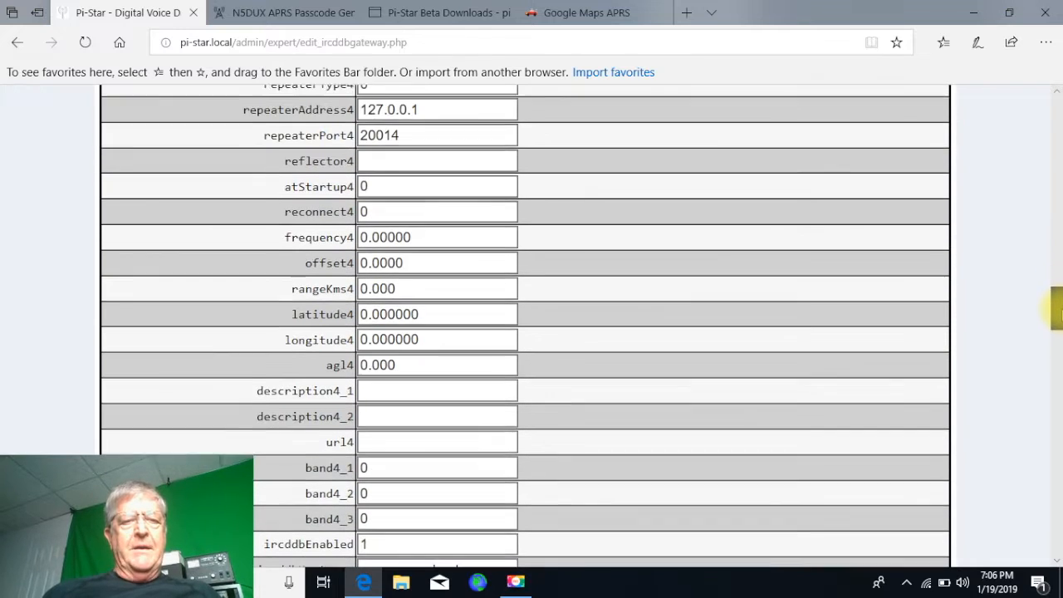
scroll(down, 3)
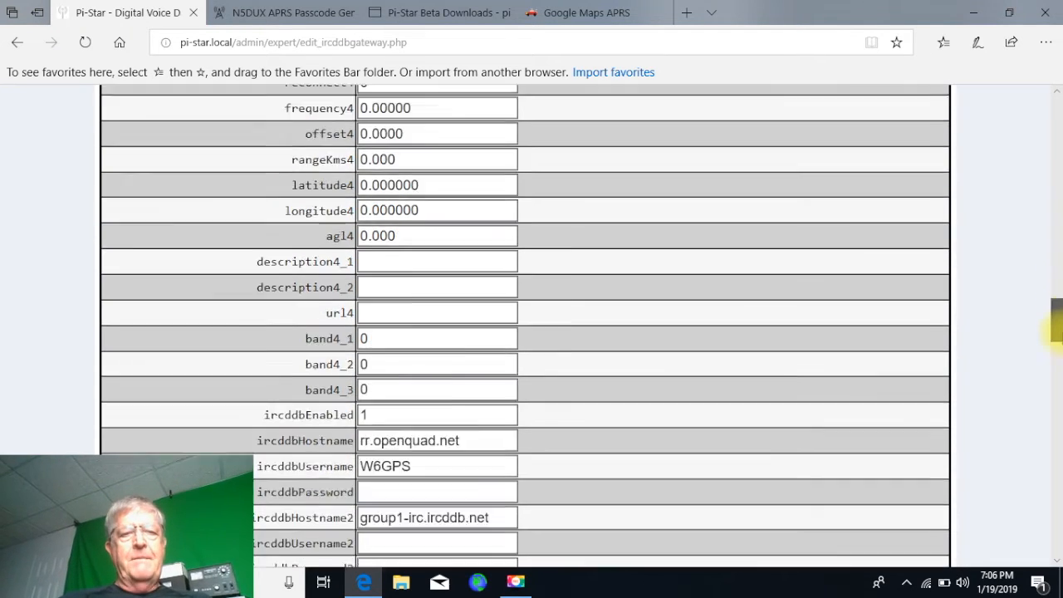
scroll(down, 3)
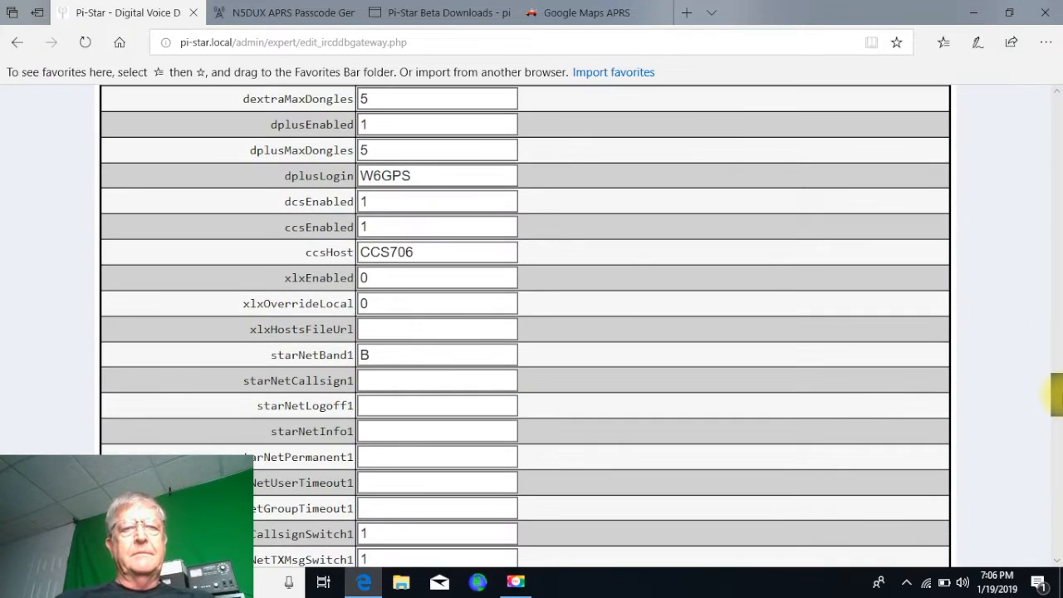
scroll(down, 3)
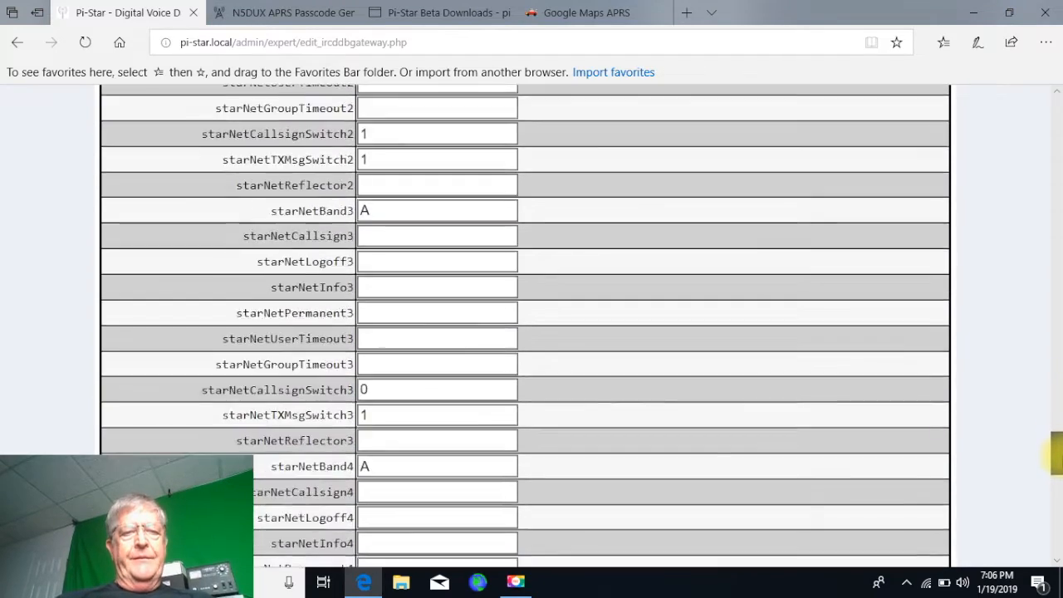
scroll(down, 3)
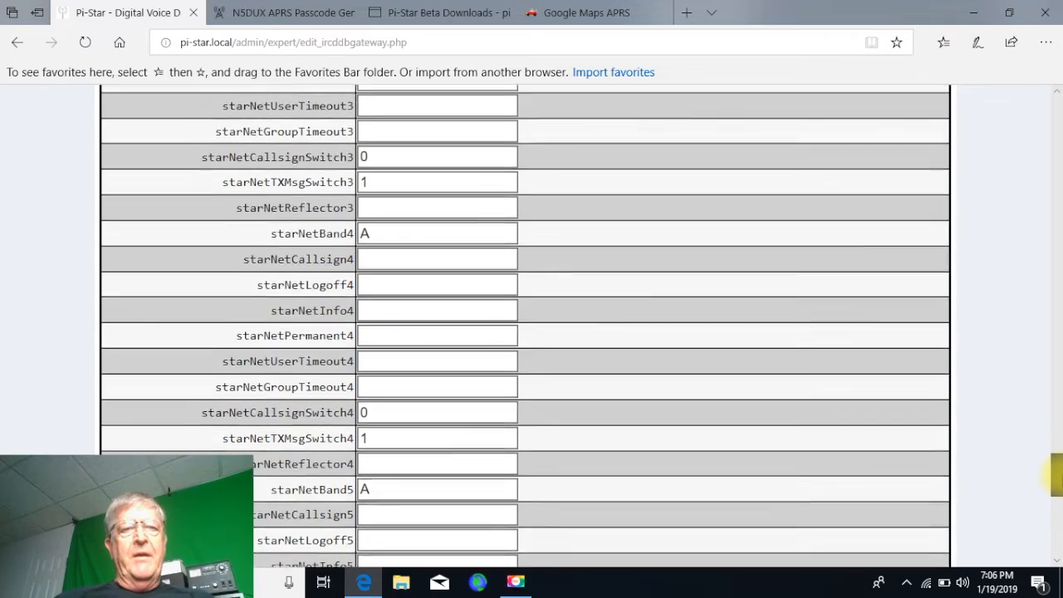
scroll(up, 3)
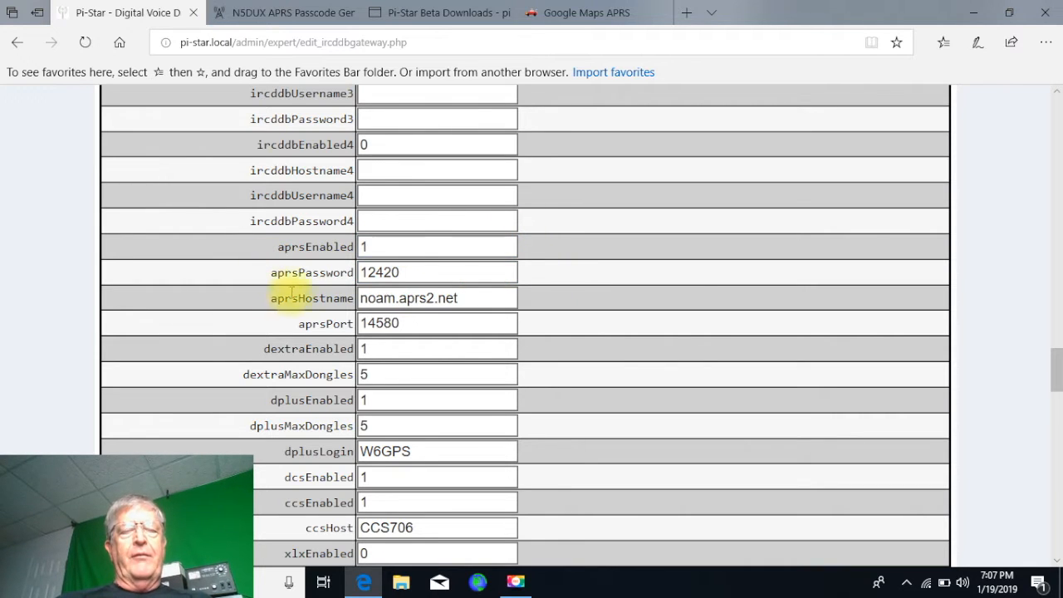
mouse_move(314, 246)
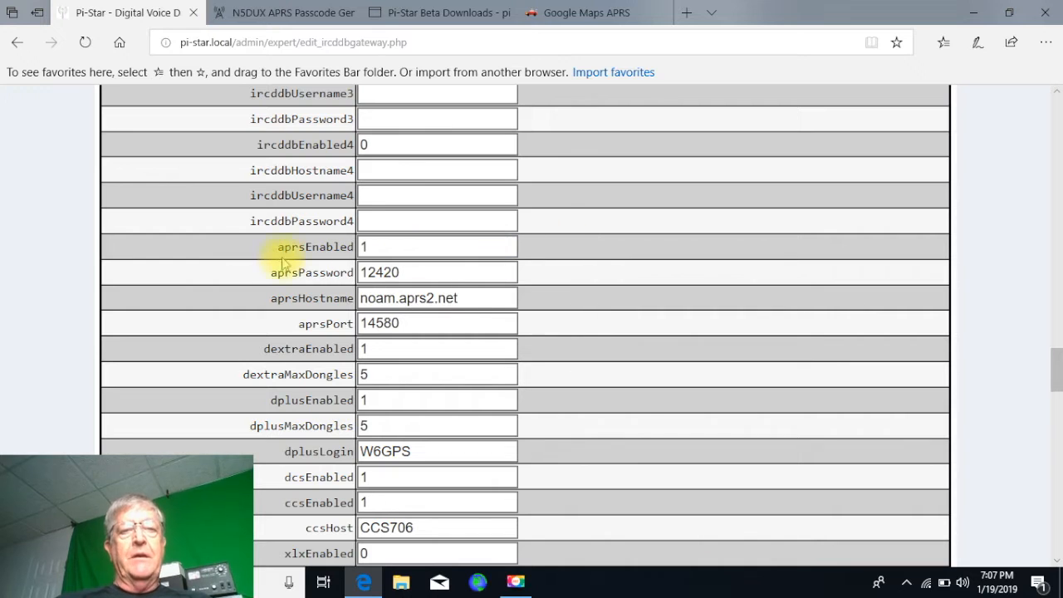
click(437, 246)
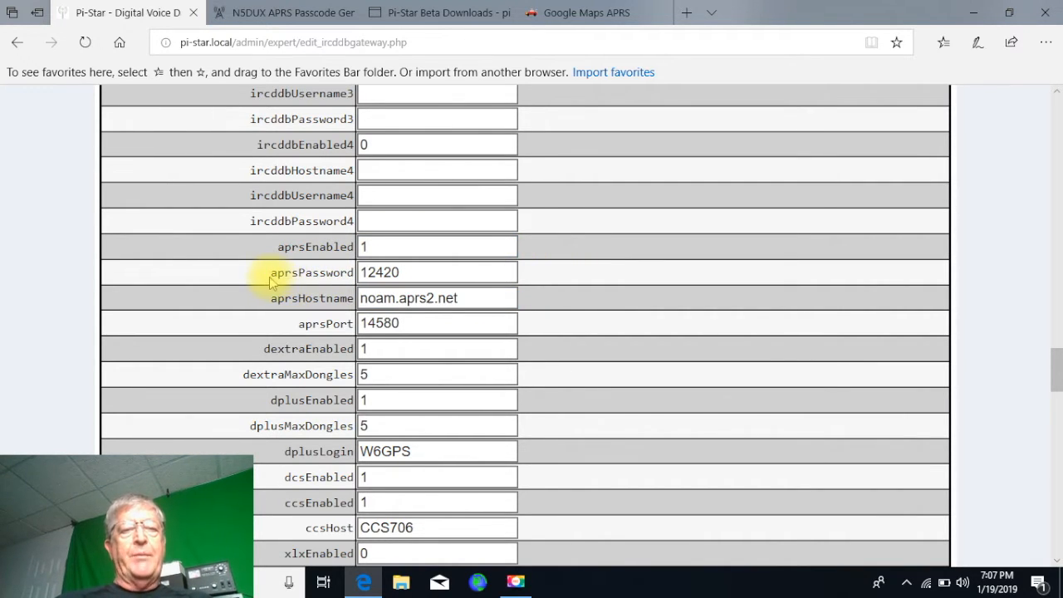
click(437, 273)
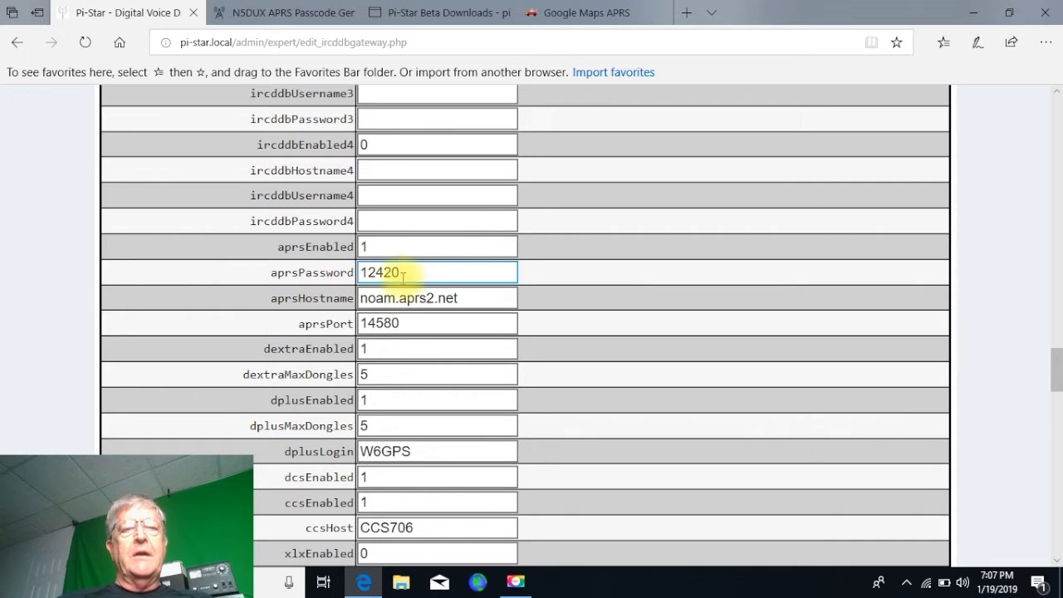
mouse_move(561, 270)
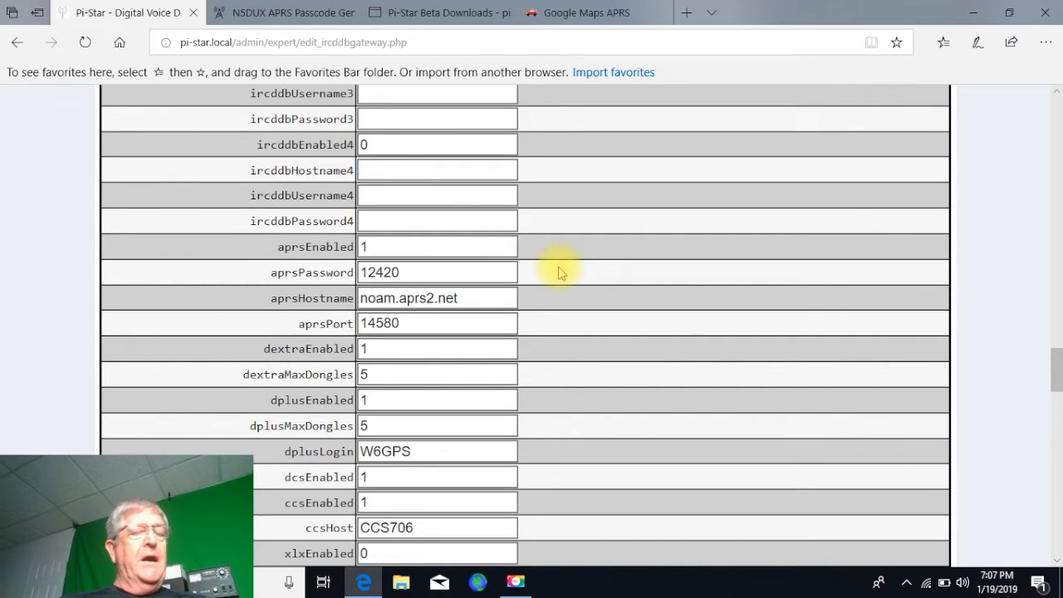
click(415, 298)
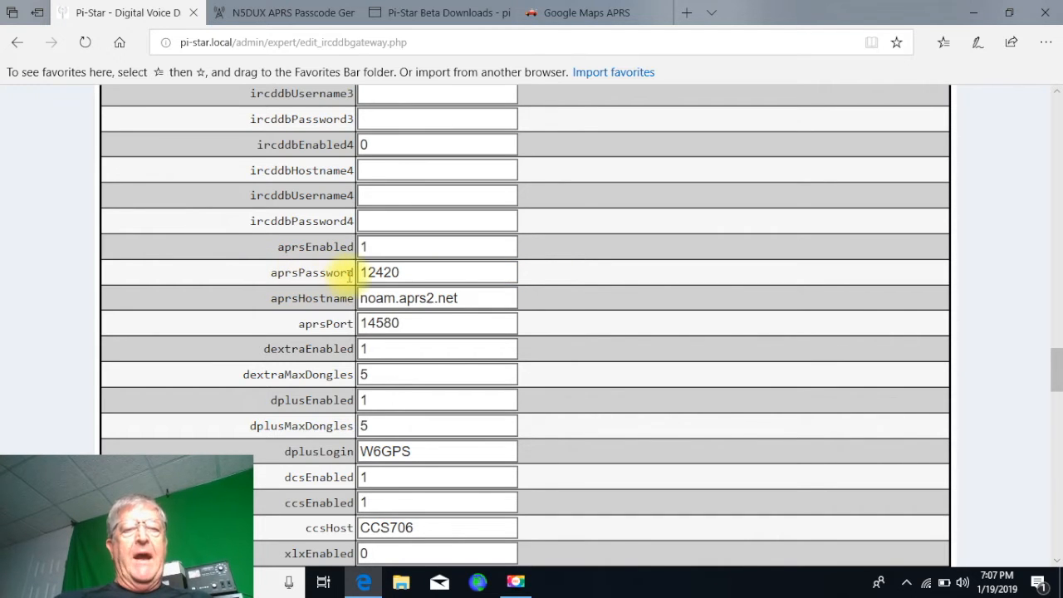
click(436, 272)
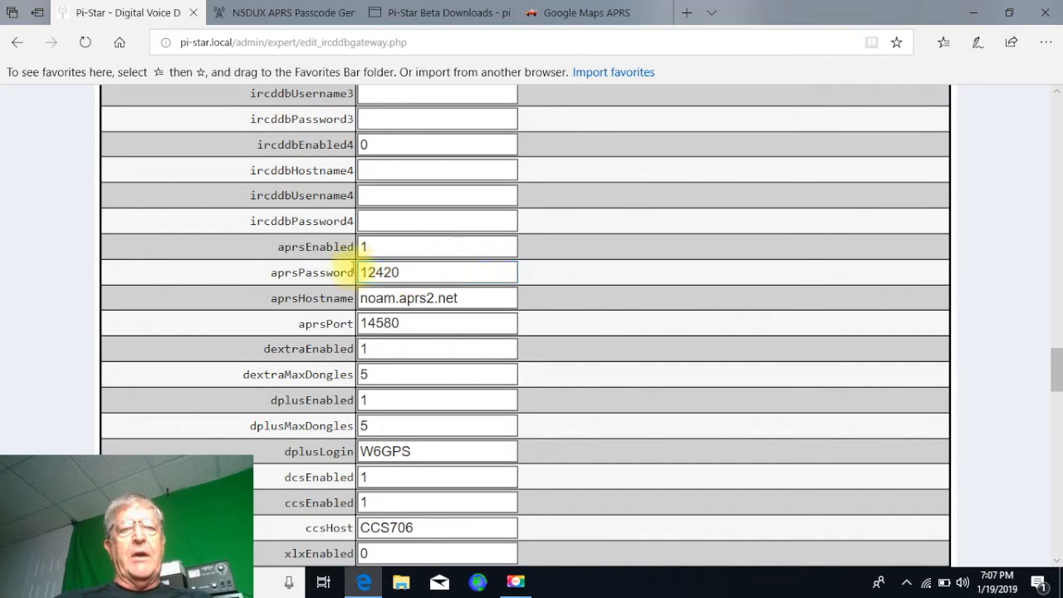
click(437, 272)
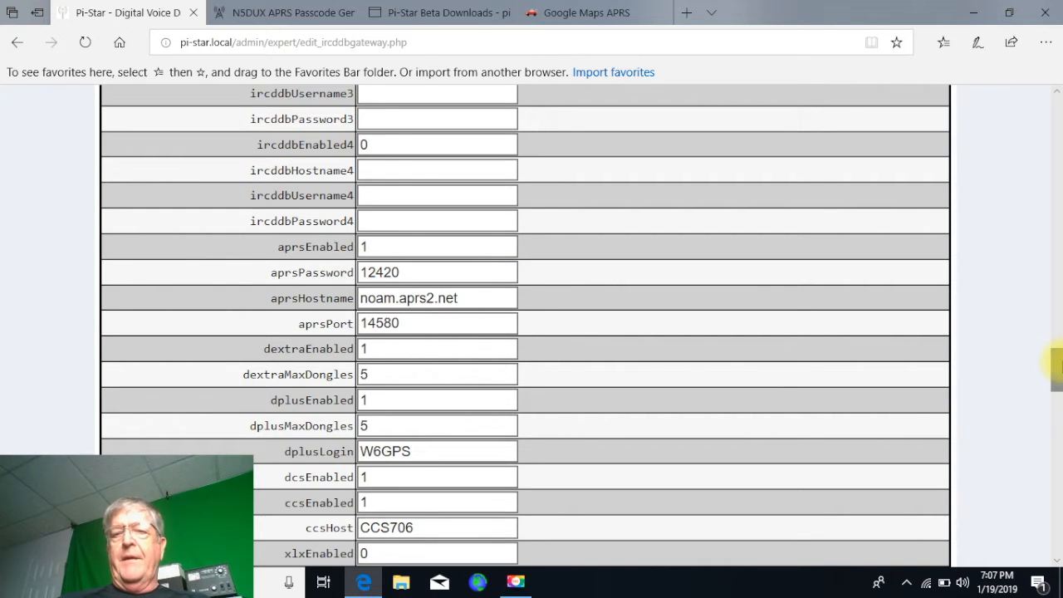
scroll(up, 3)
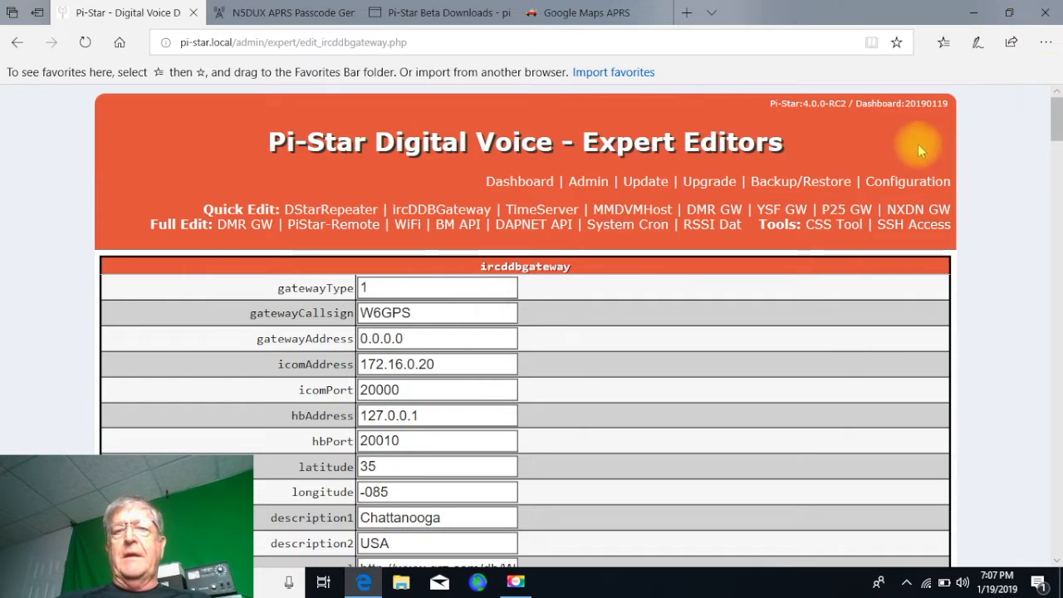
Open Configuration, confirm D-Star APRS Host is noam.aprs2.net, and return to the top
click(908, 181)
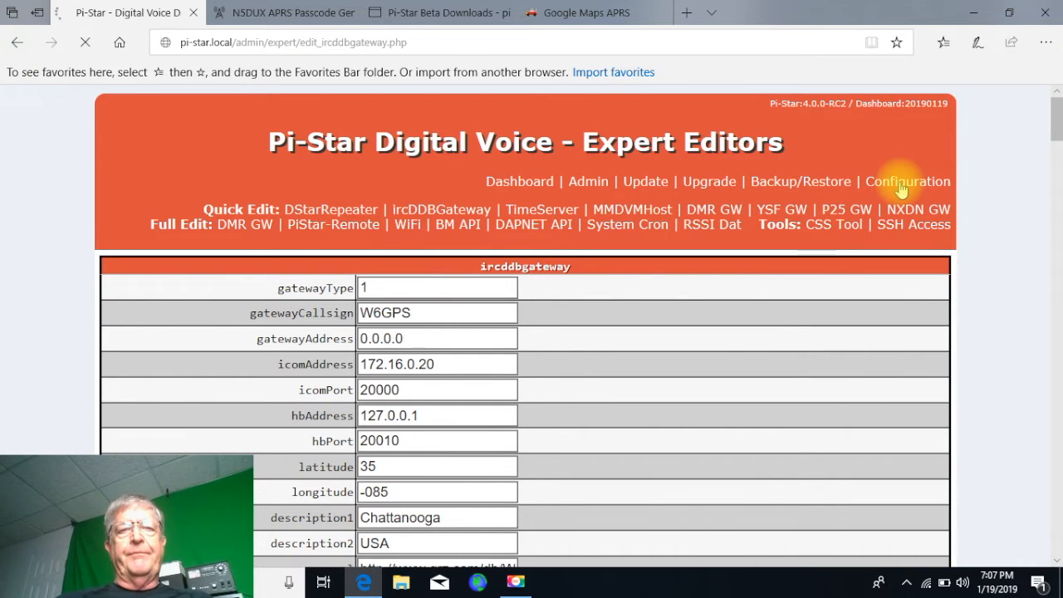
click(908, 181)
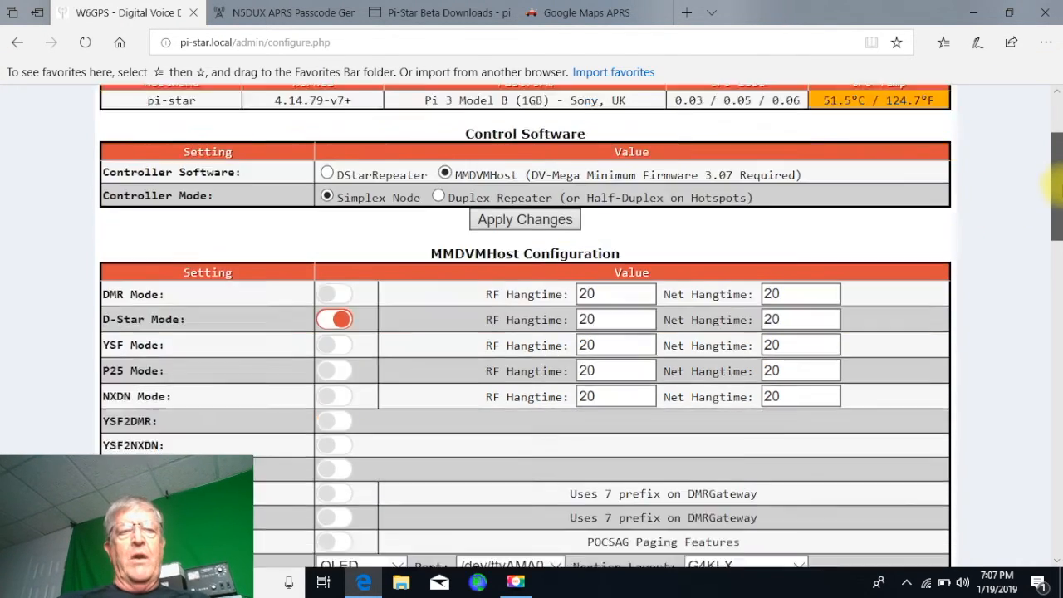
scroll(down, 3)
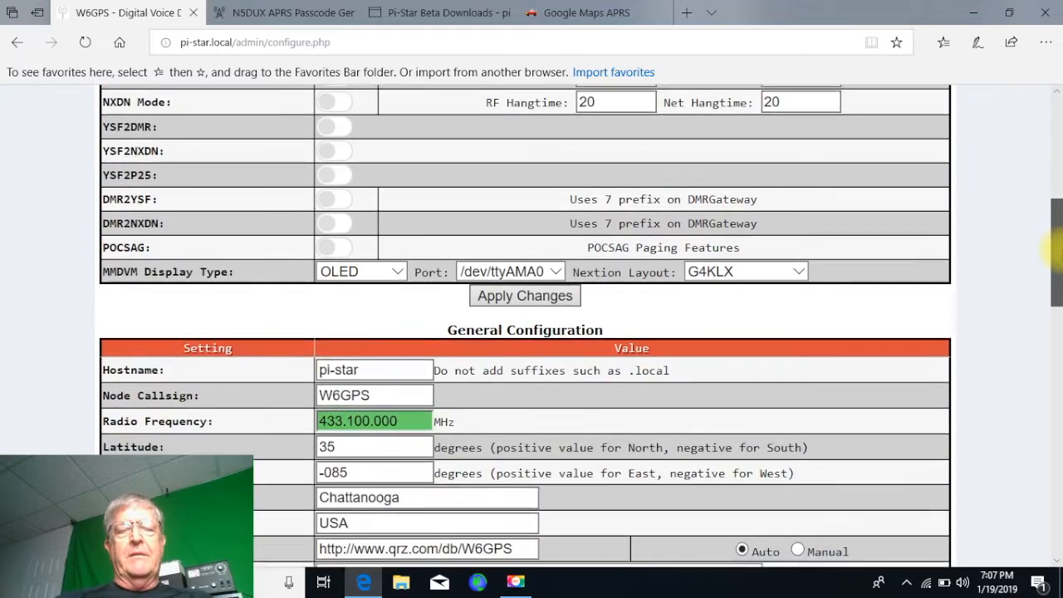
scroll(down, 3)
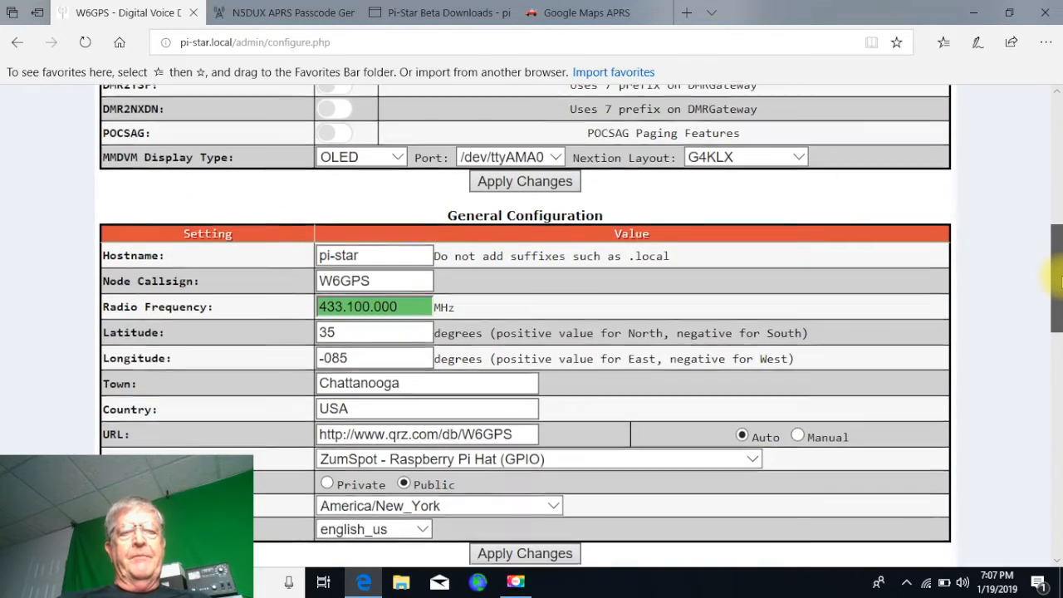
scroll(down, 3)
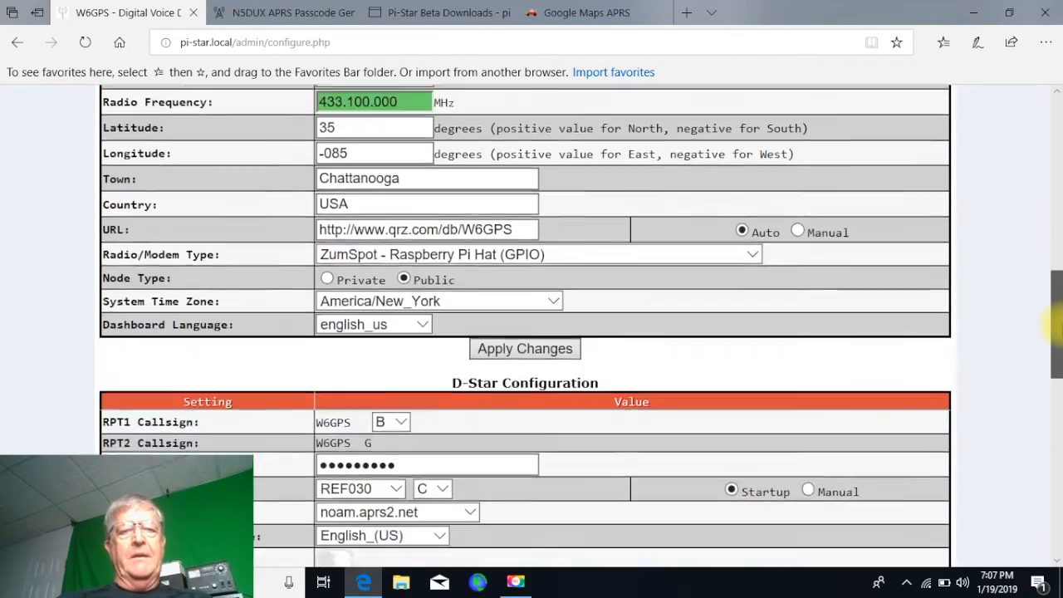
scroll(down, 3)
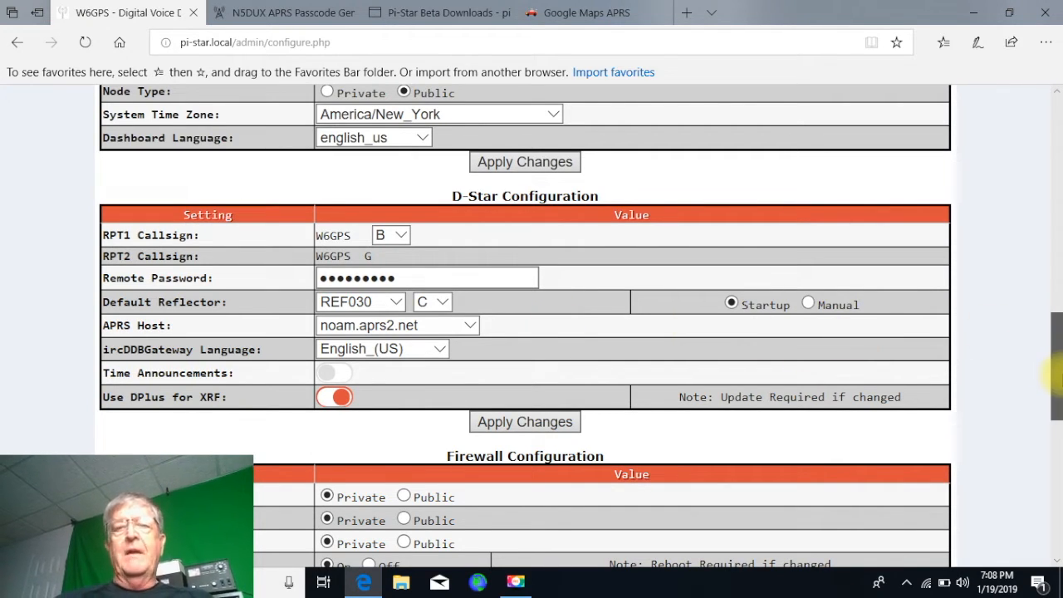
scroll(up, 3)
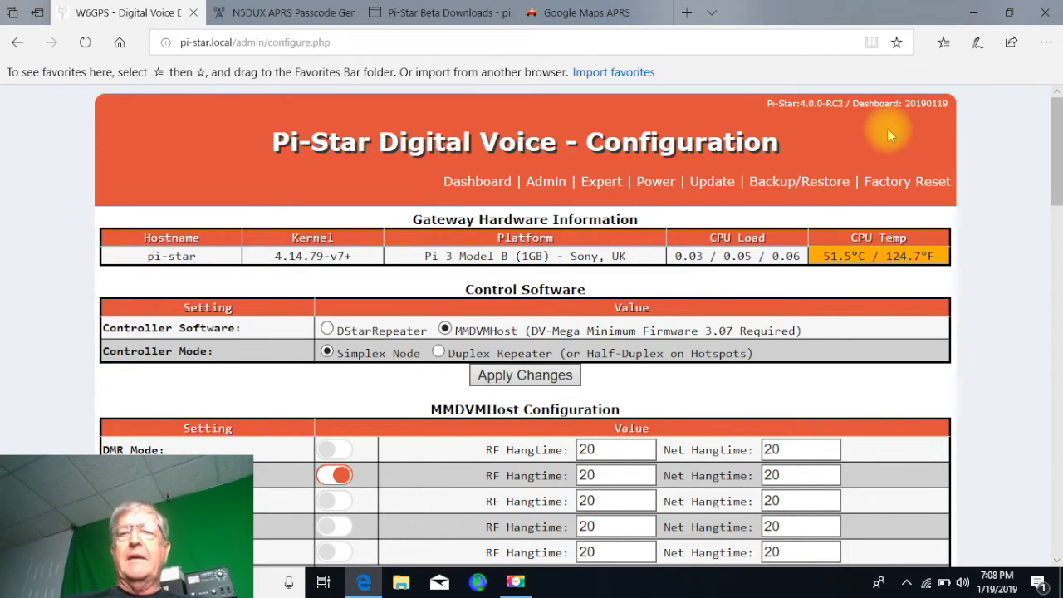
scroll(down, 3)
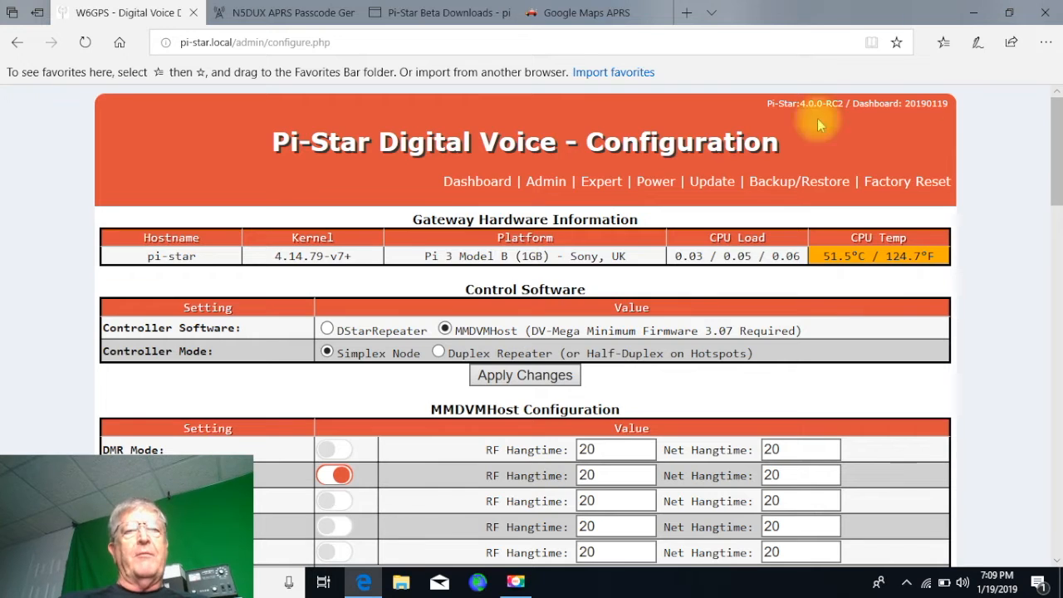
mouse_move(561, 31)
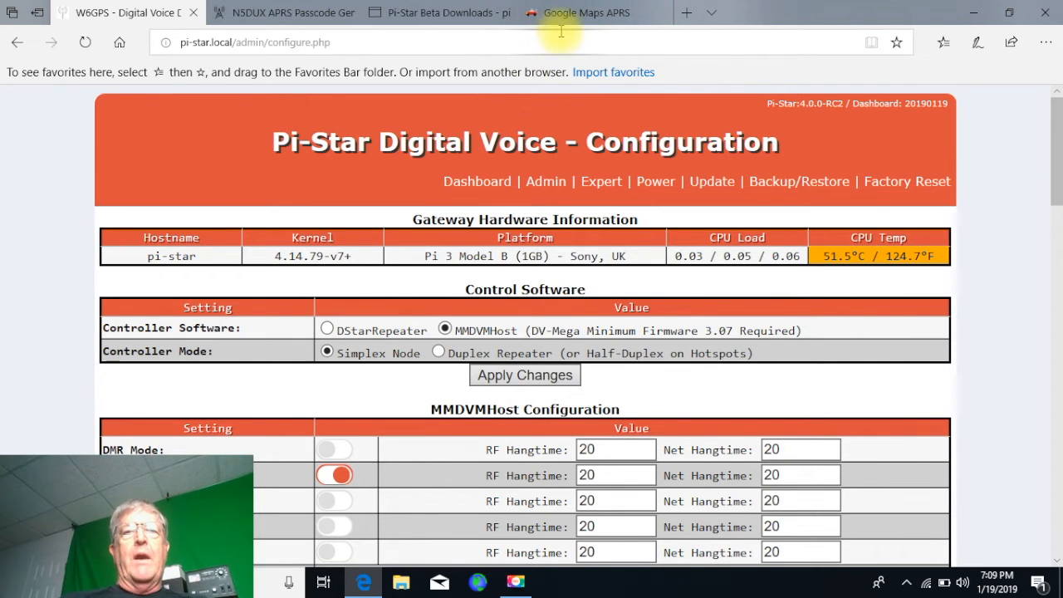
mouse_move(585, 12)
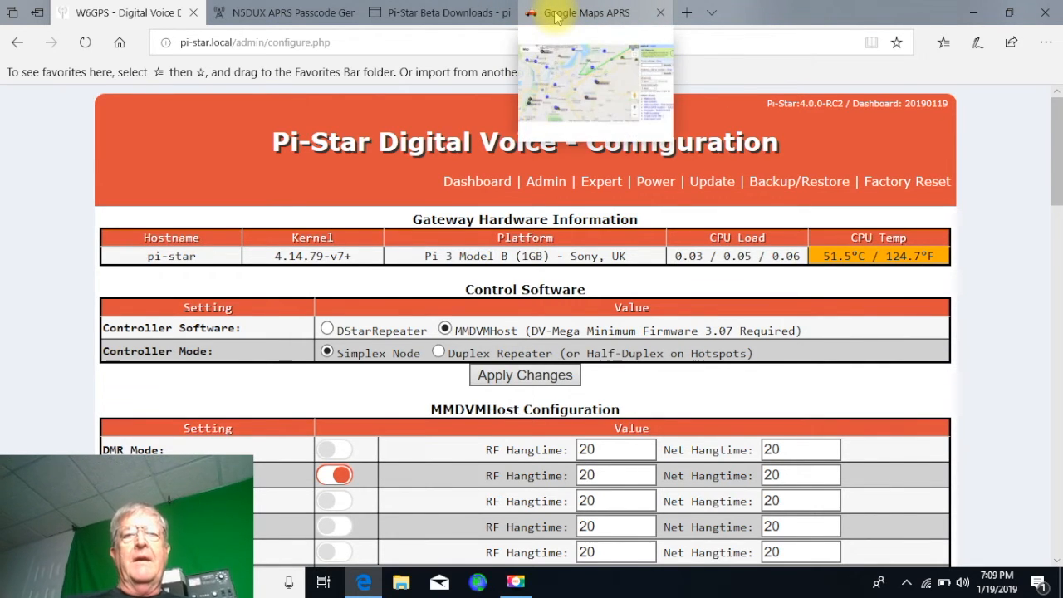
click(585, 12)
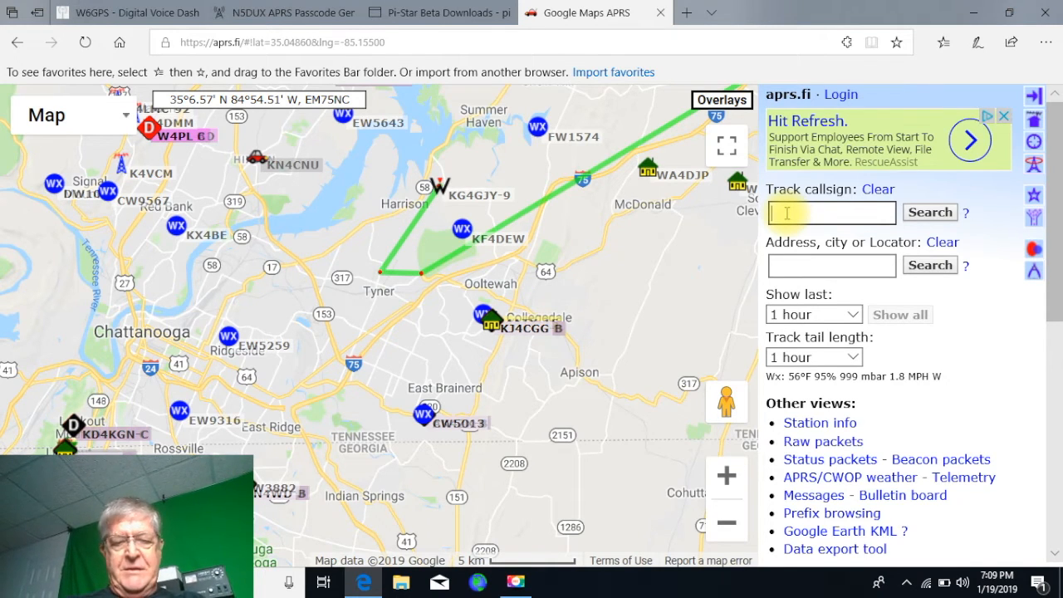
text(w6gps)
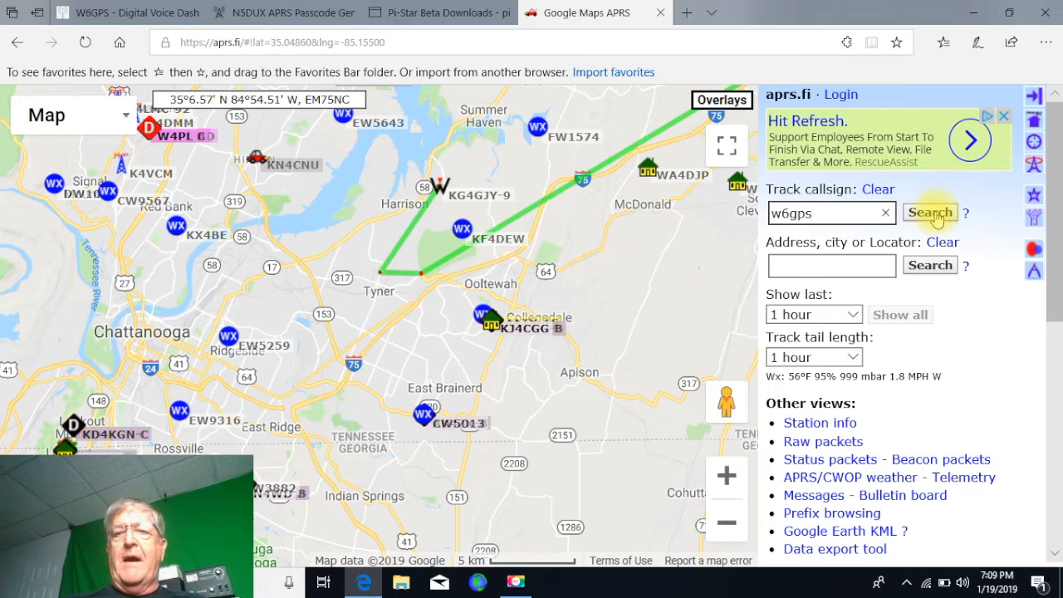
click(929, 213)
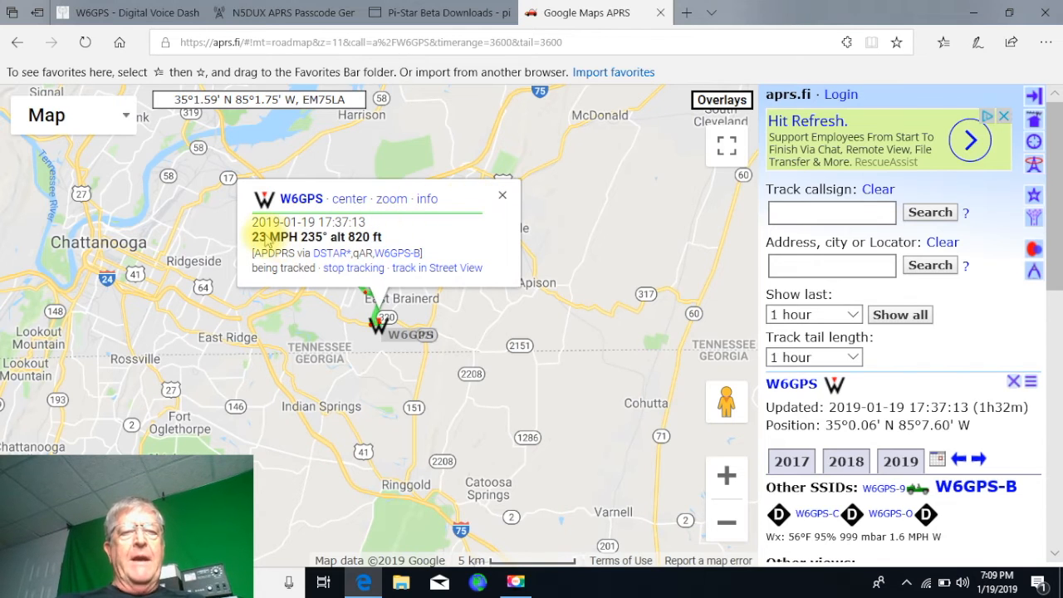
mouse_move(502, 198)
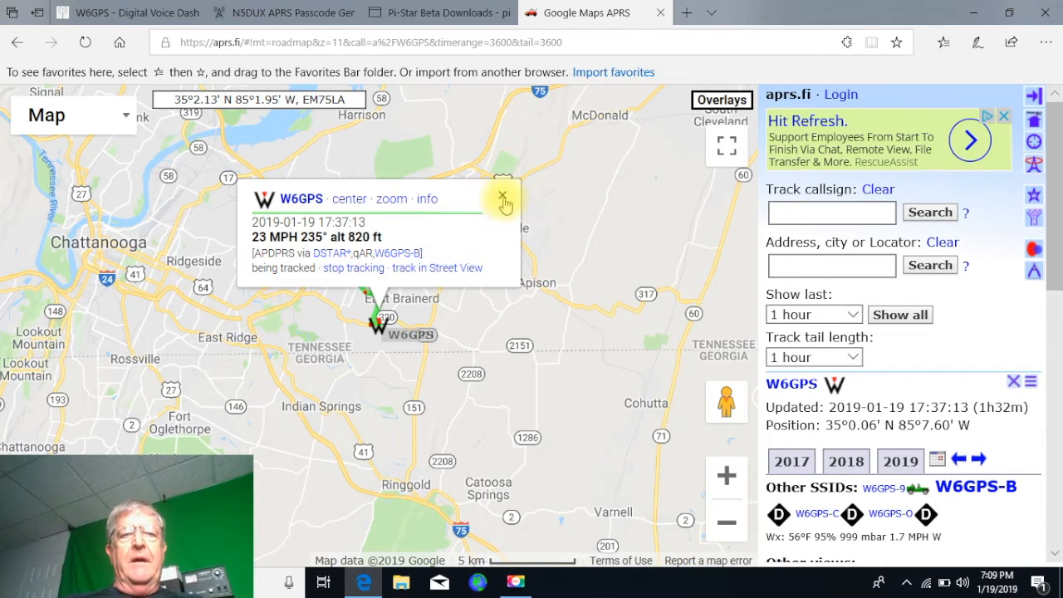
mouse_move(504, 200)
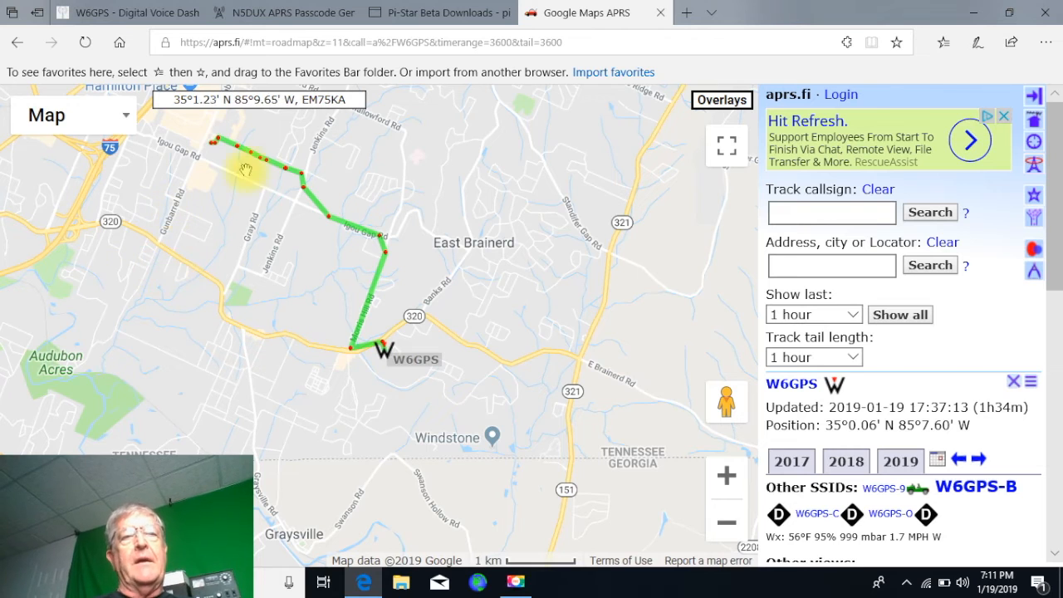
Return to the W6GPS Digital Voice Dashboard tab and open Expert
click(124, 13)
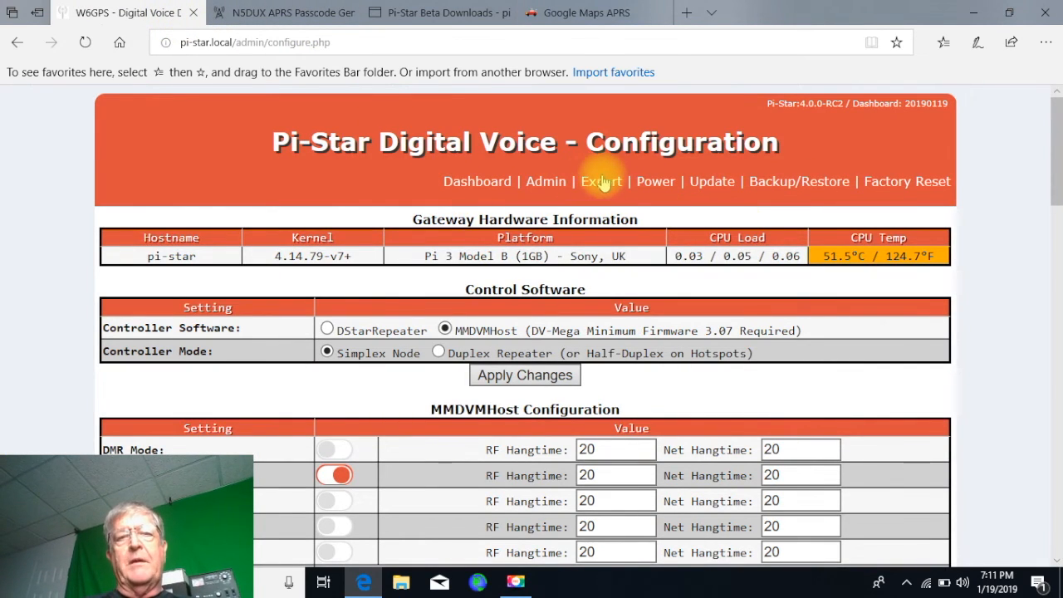
click(601, 181)
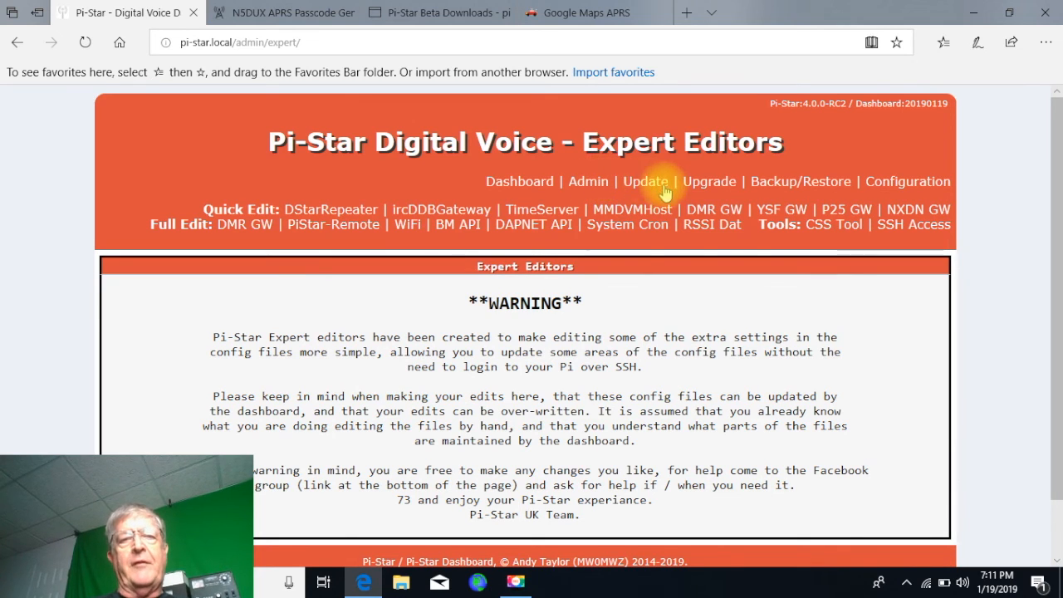
mouse_move(433, 209)
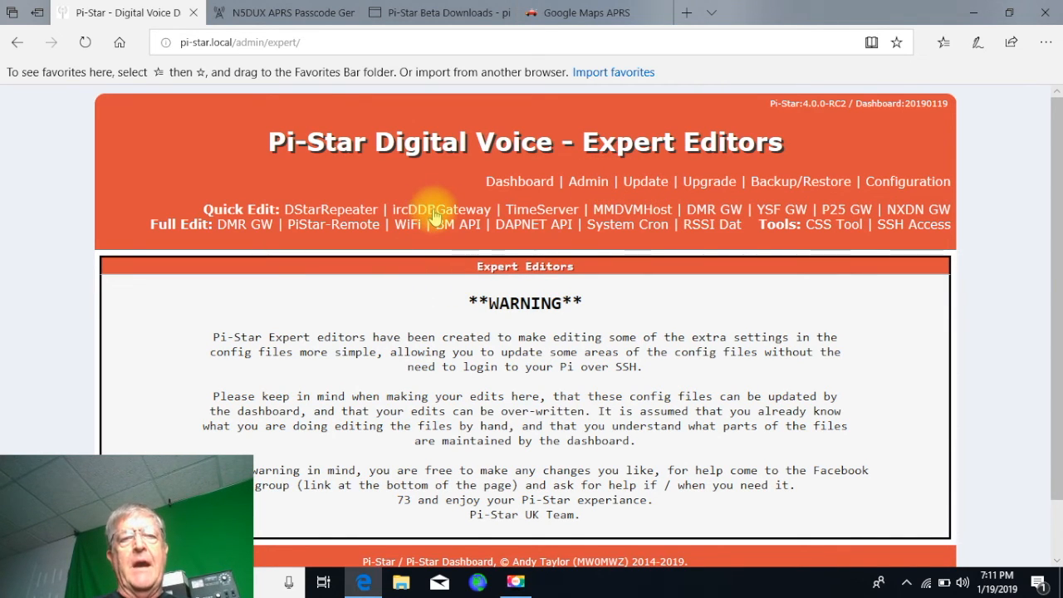
Open Quick Edit ircDDBGateway and scroll to the APRS settings rows
click(441, 208)
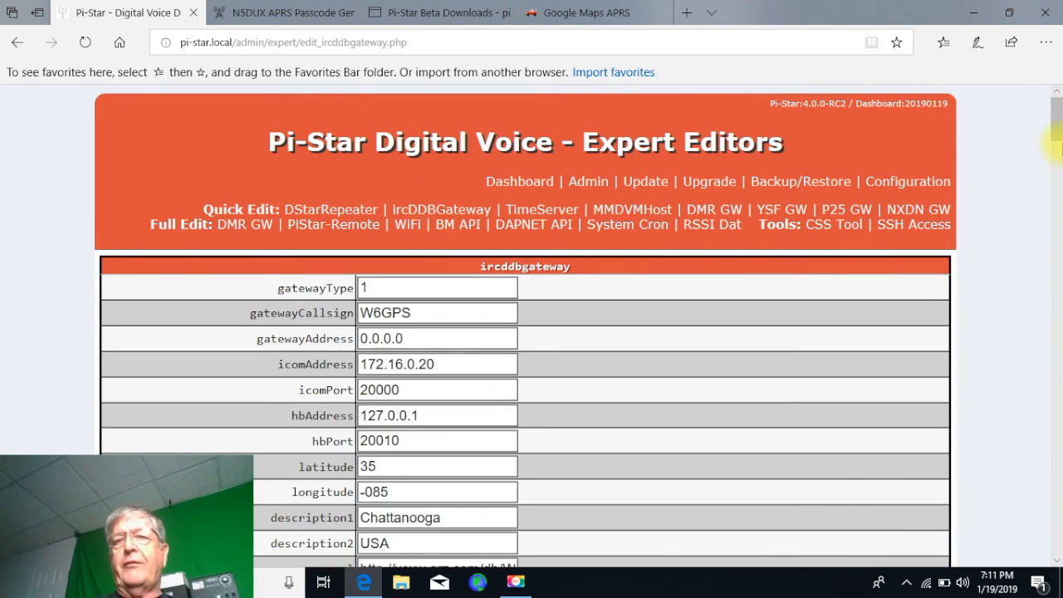
scroll(down, 3)
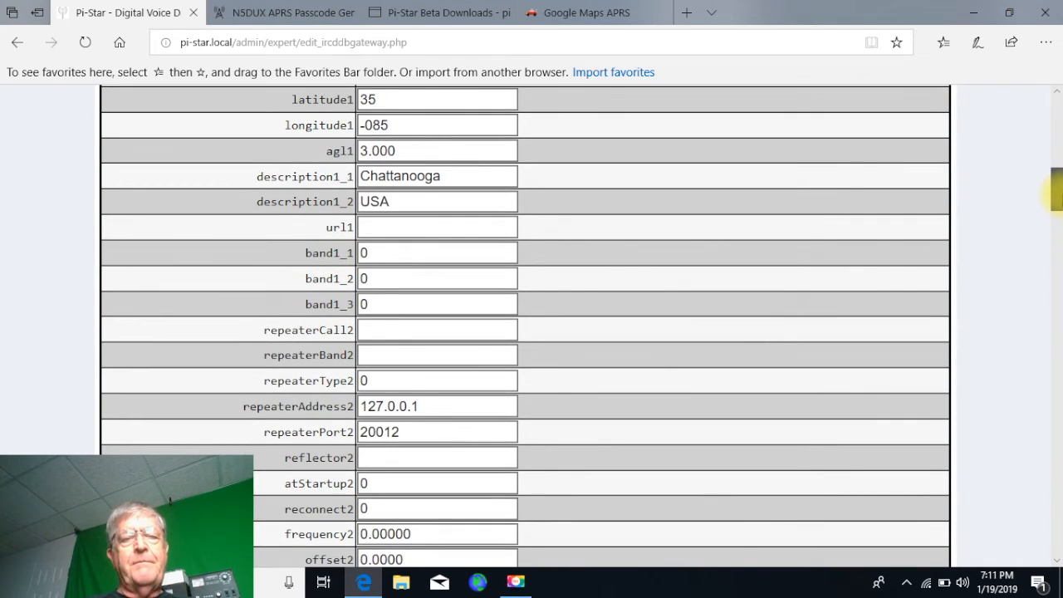
scroll(down, 3)
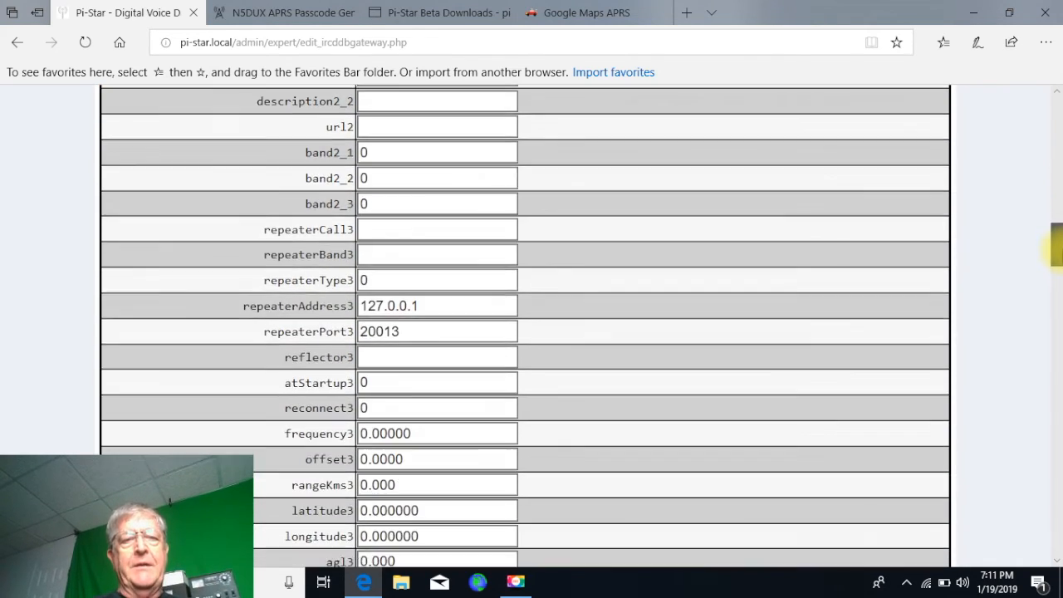
scroll(down, 3)
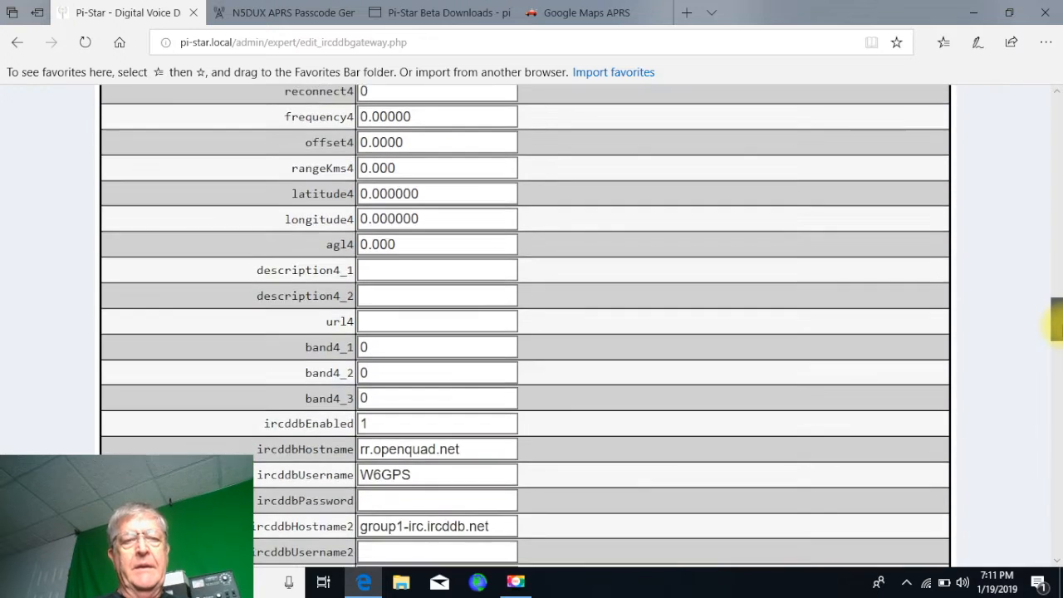
scroll(down, 3)
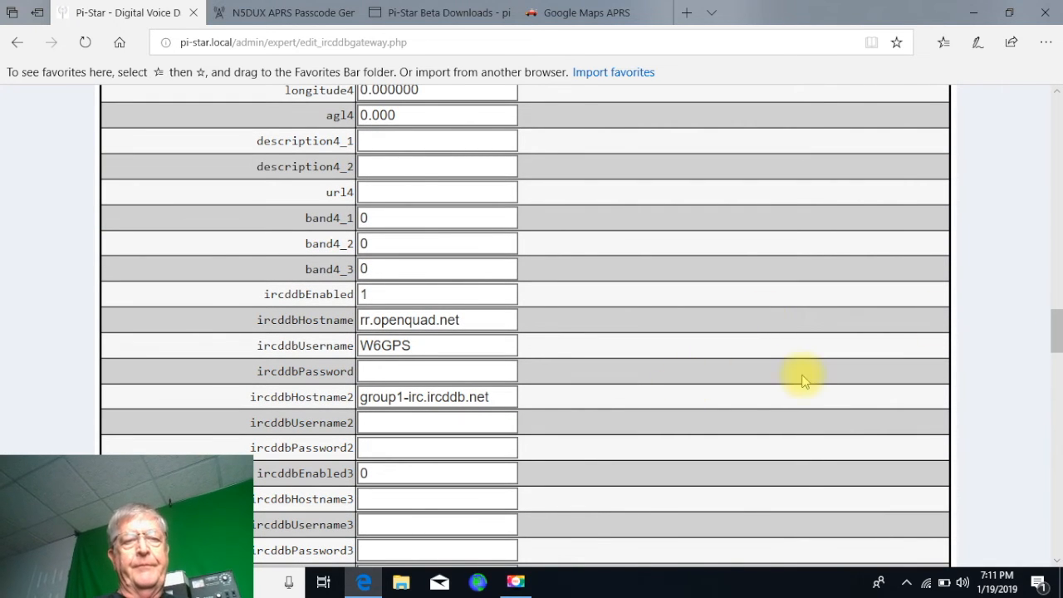
scroll(down, 3)
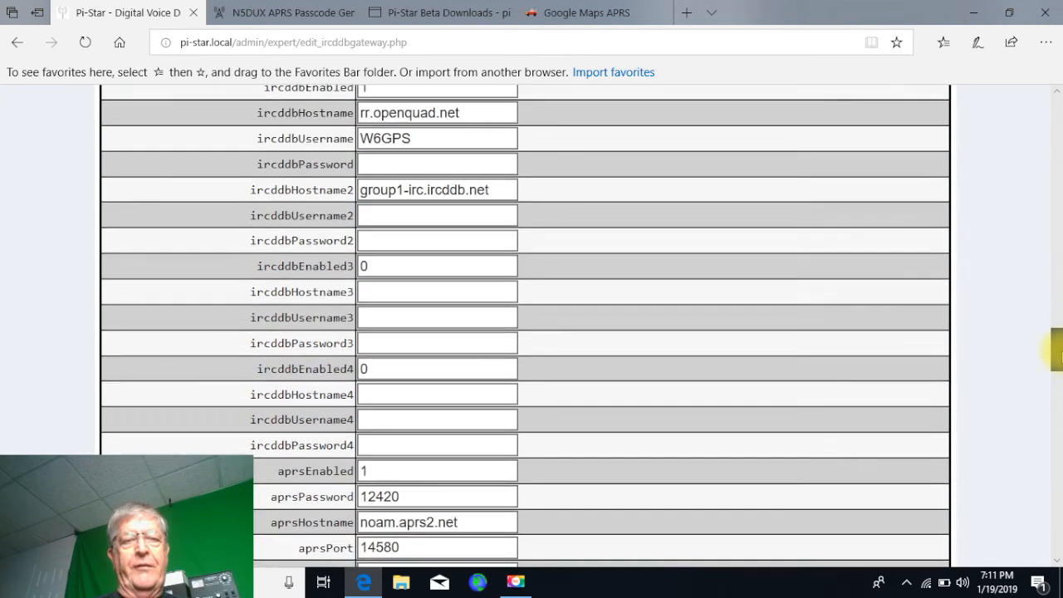
scroll(down, 3)
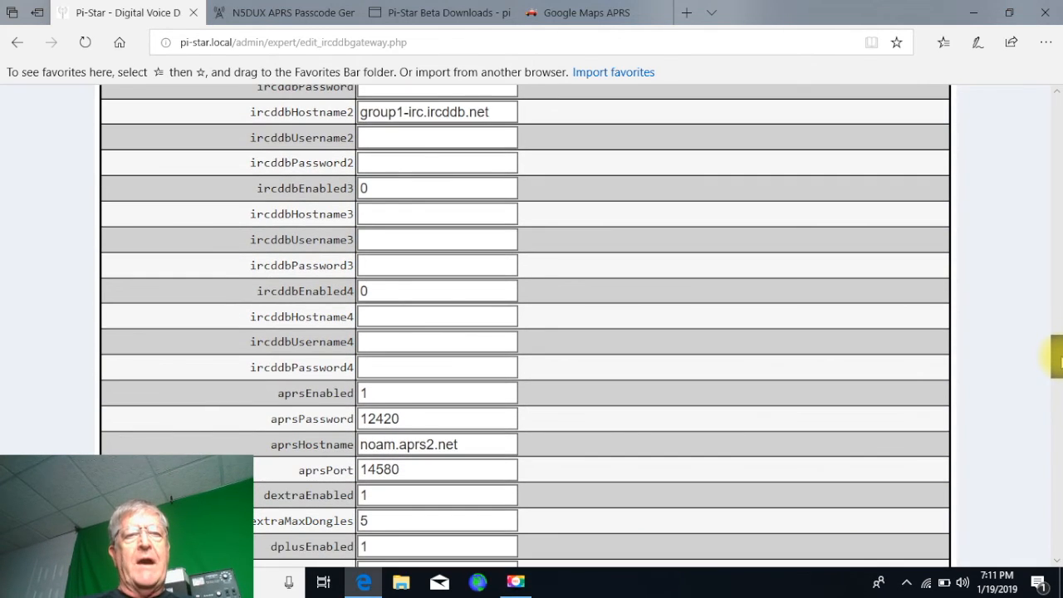
scroll(down, 3)
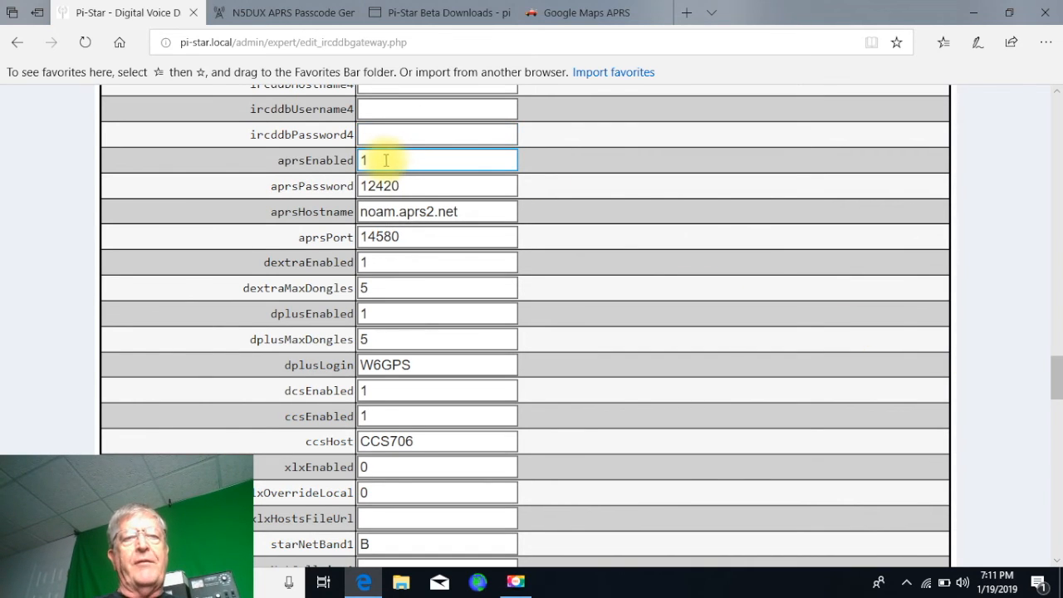
Confirm APRS is enabled with host noam.aprs2.net, then return to W6GPS's aprs.fi track
click(437, 185)
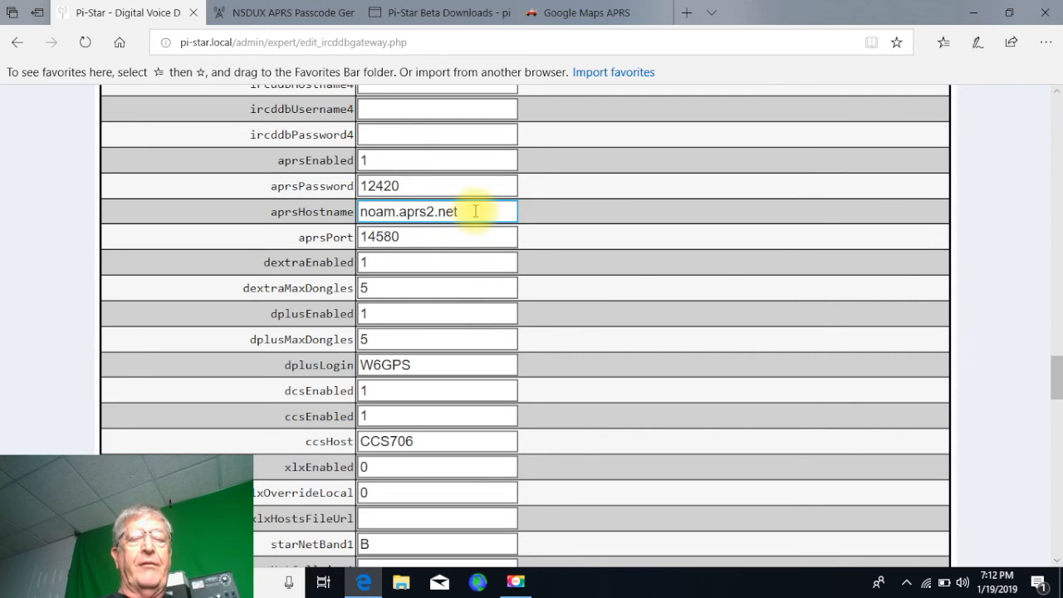
mouse_move(471, 233)
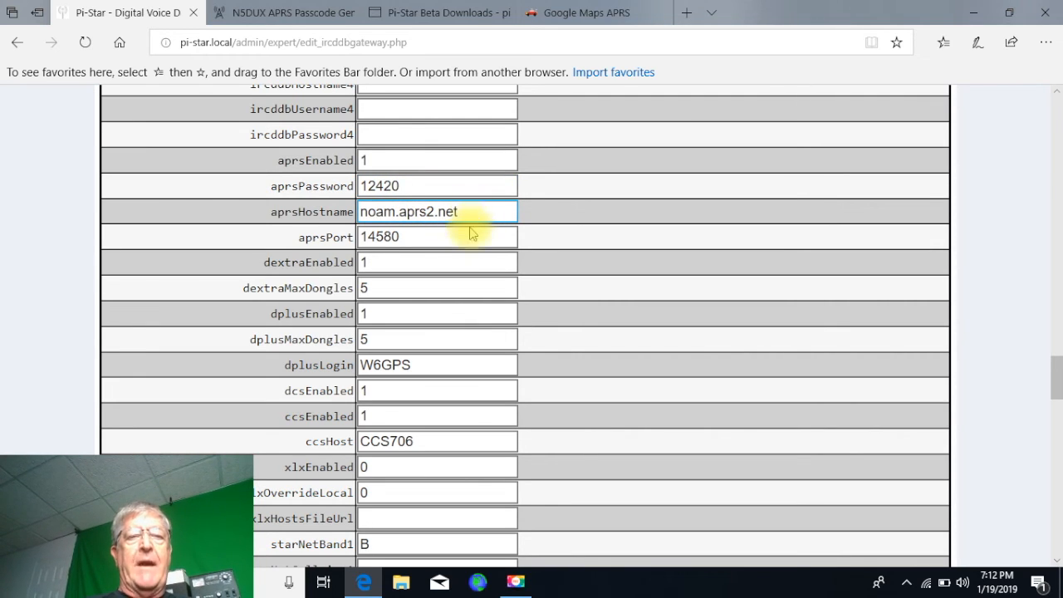
click(437, 236)
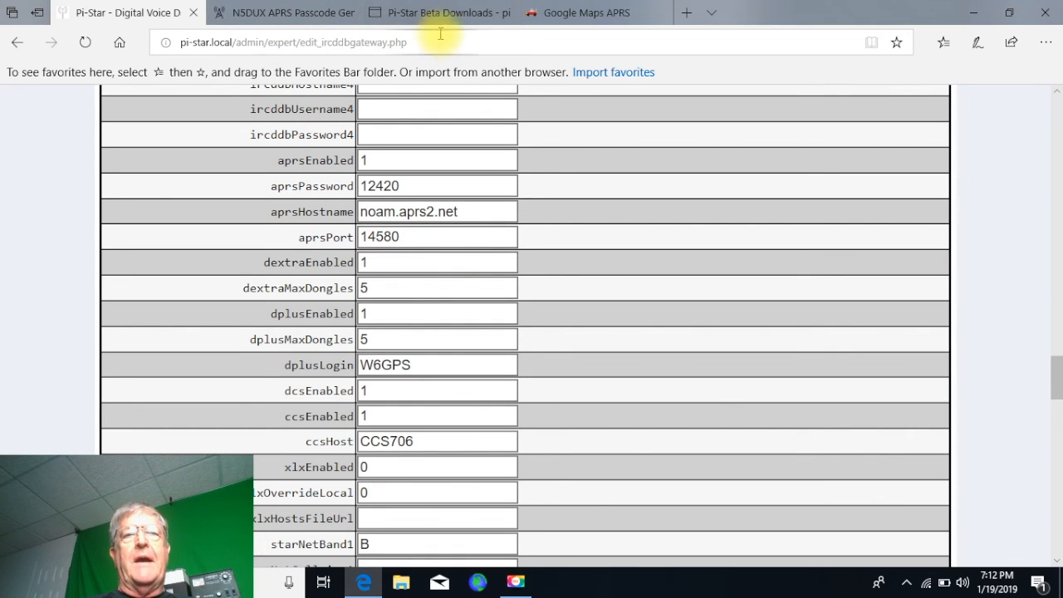
click(586, 12)
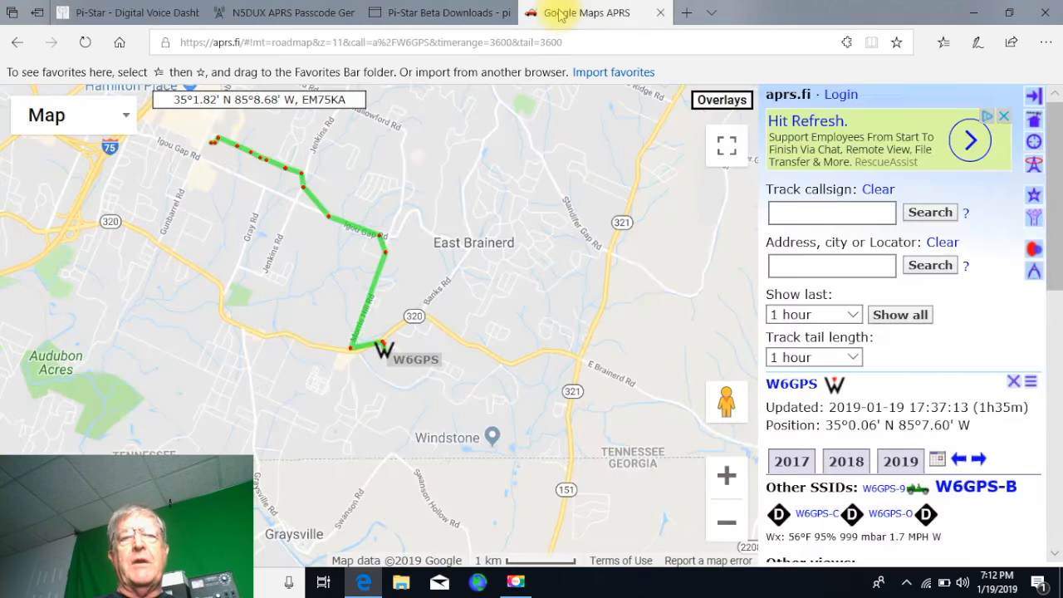